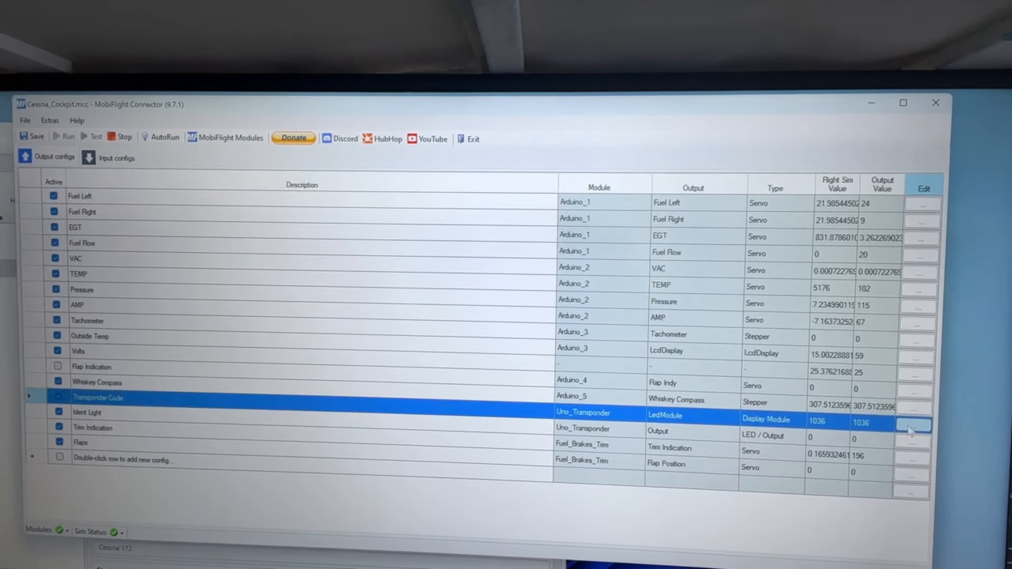
# Step: Review the Transponder Code output's display, comparison and precondition settings, then close it
pyautogui.click(917, 424)
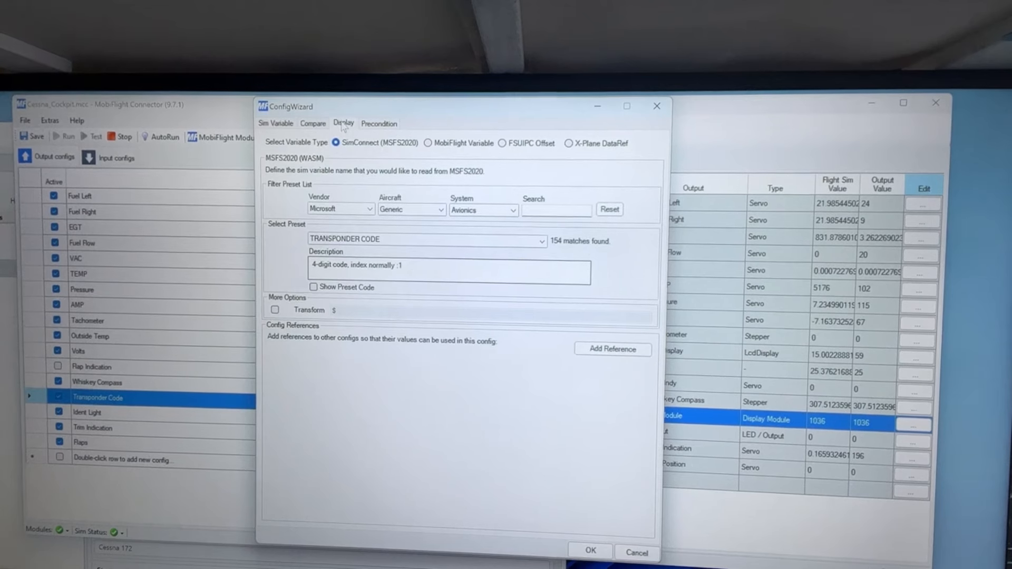
pyautogui.click(344, 123)
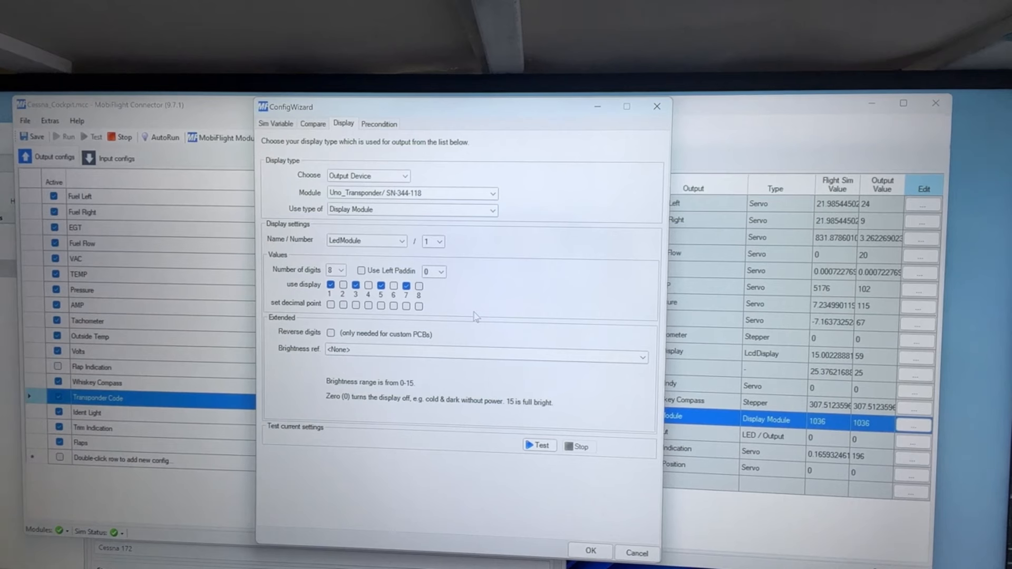
pyautogui.click(313, 124)
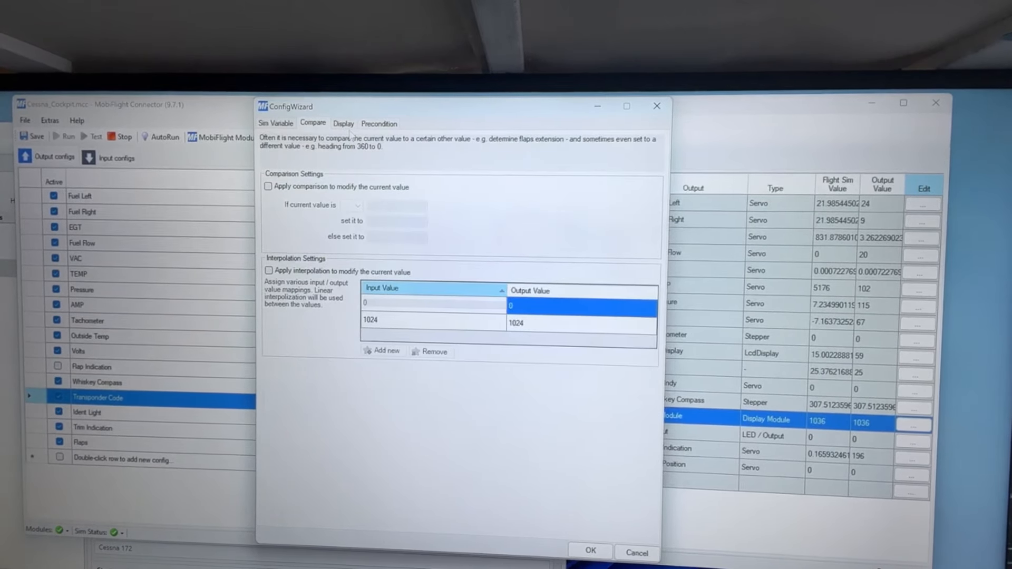
pyautogui.click(379, 123)
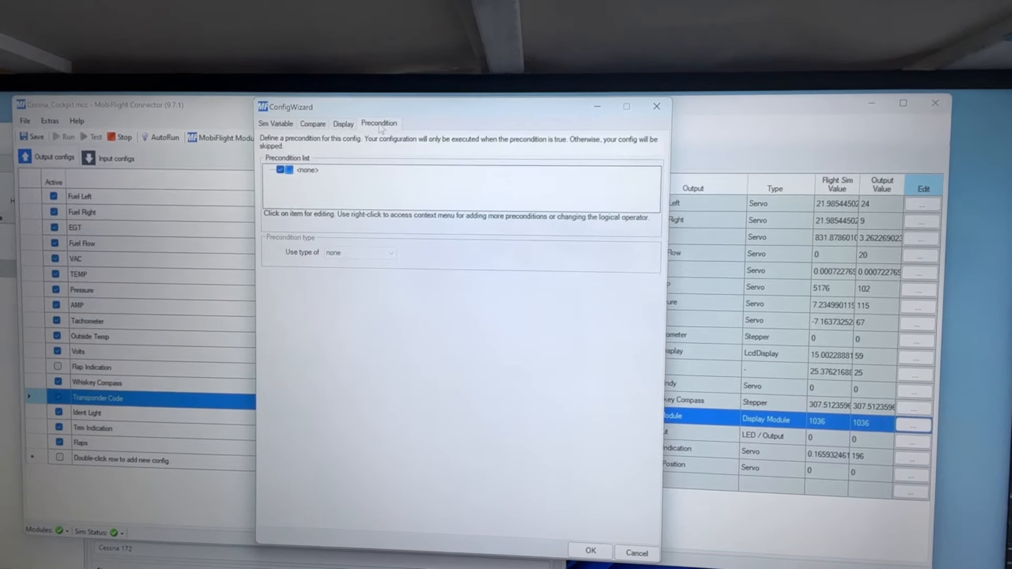
pyautogui.click(343, 124)
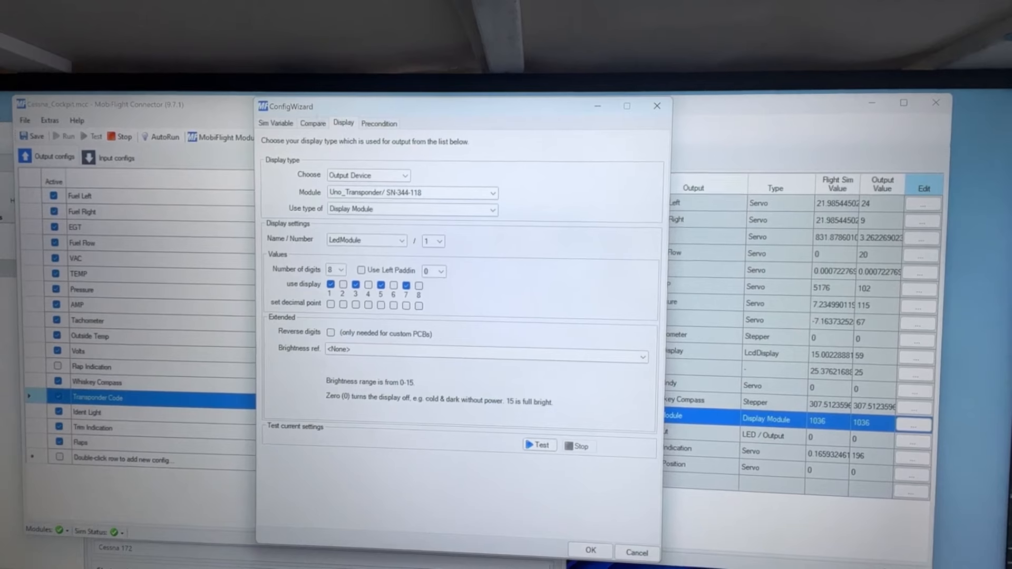
pyautogui.click(276, 123)
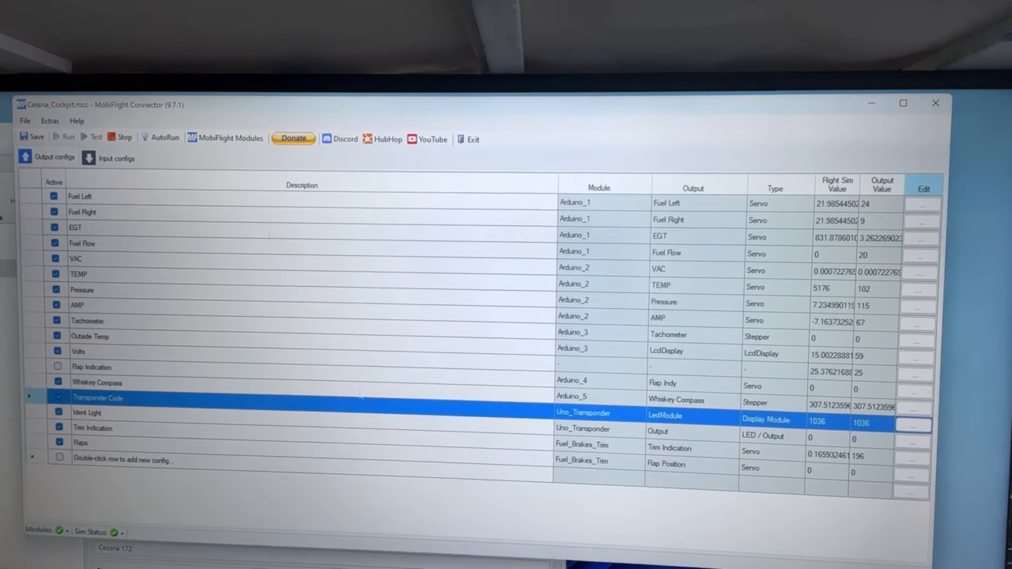
# Step: Show the input configurations list with the Uno_Transponder encoders and mode buttons
pyautogui.click(118, 158)
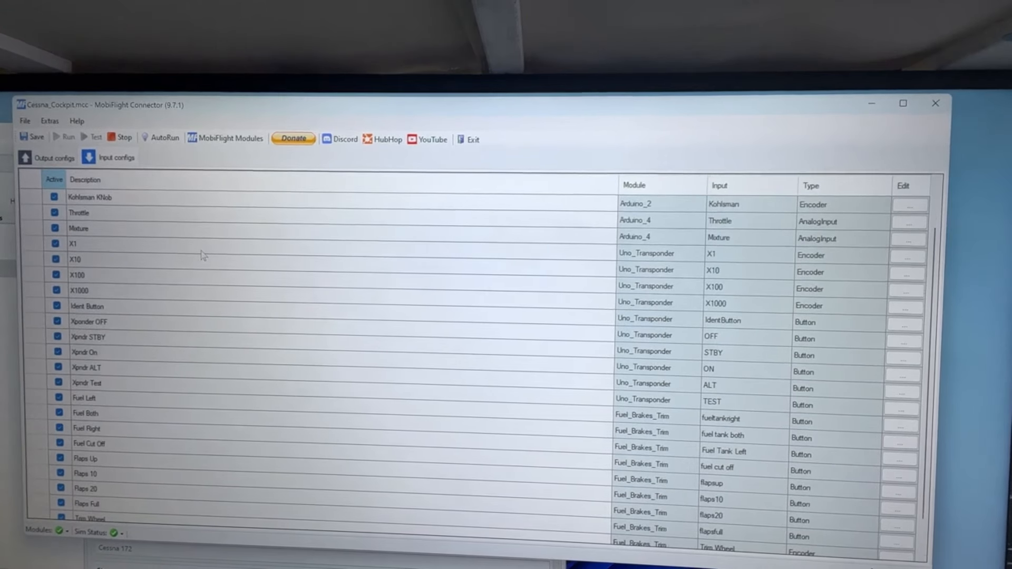
pyautogui.moveTo(441, 267)
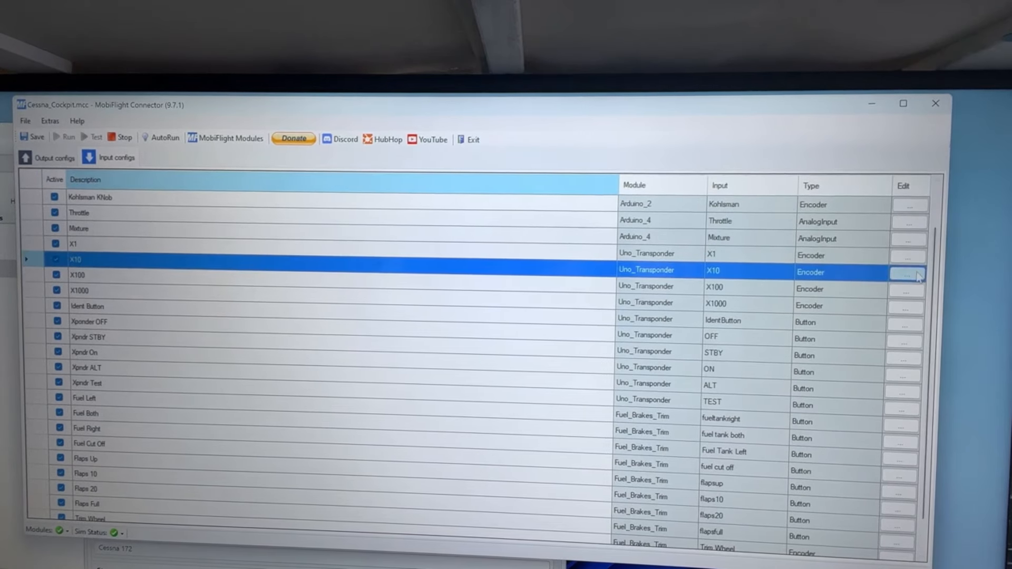
pyautogui.click(906, 272)
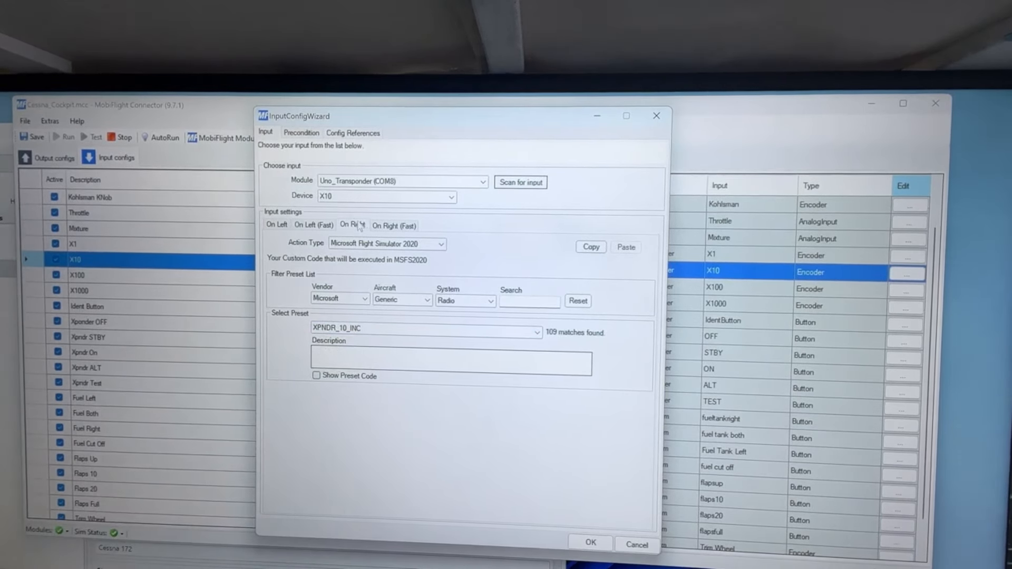
pyautogui.click(276, 224)
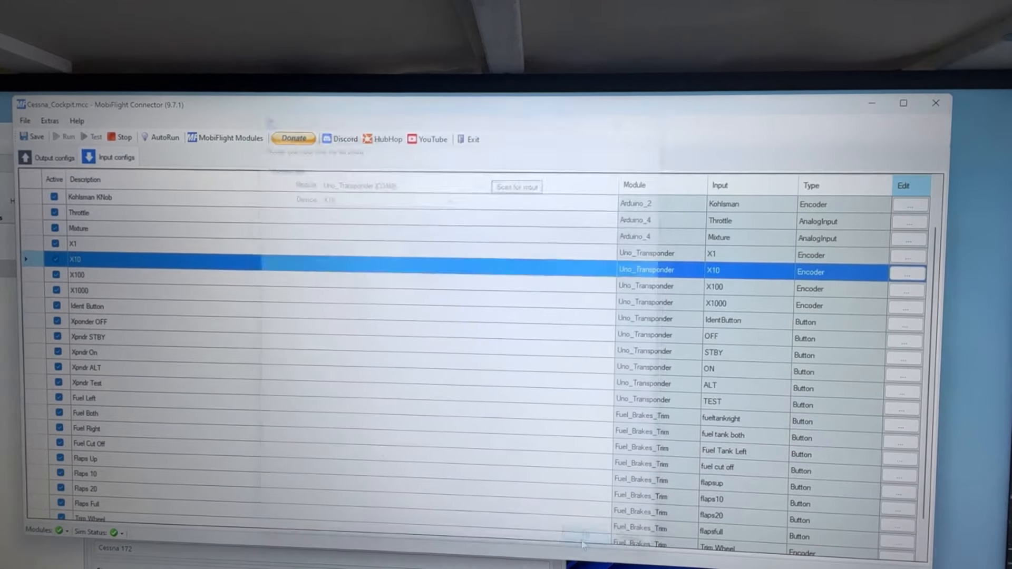
pyautogui.click(109, 274)
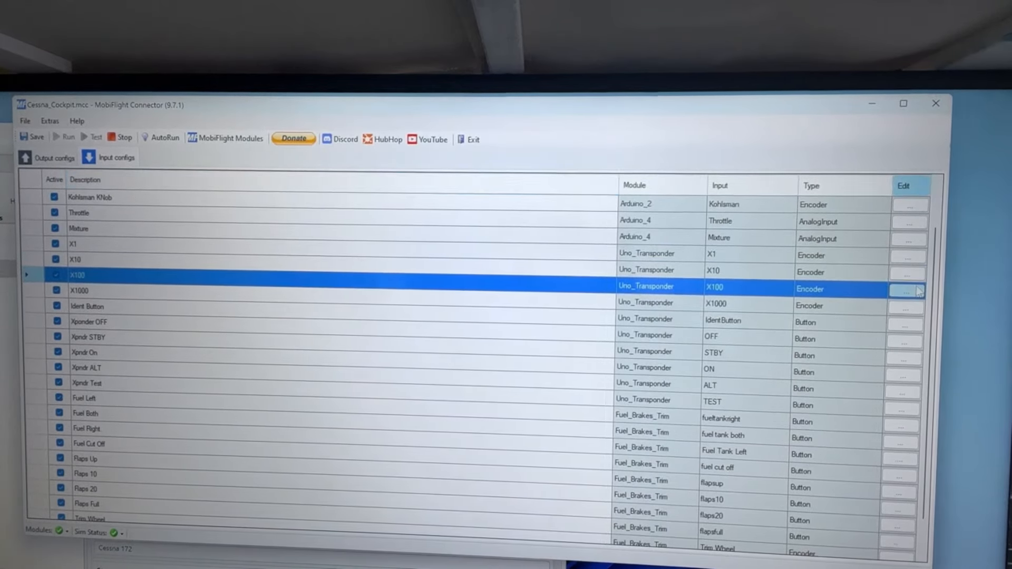
pyautogui.click(909, 289)
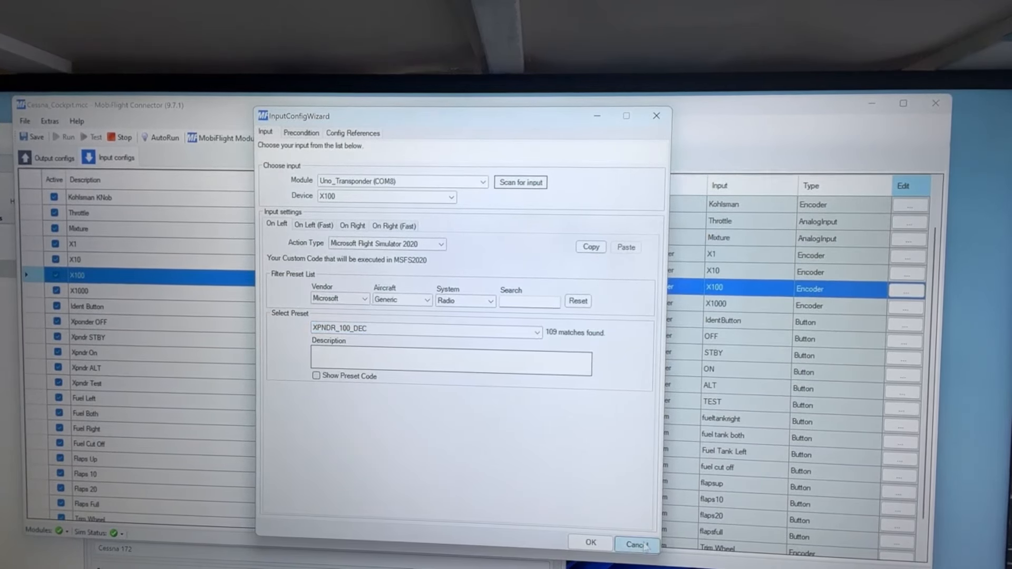
pyautogui.click(633, 544)
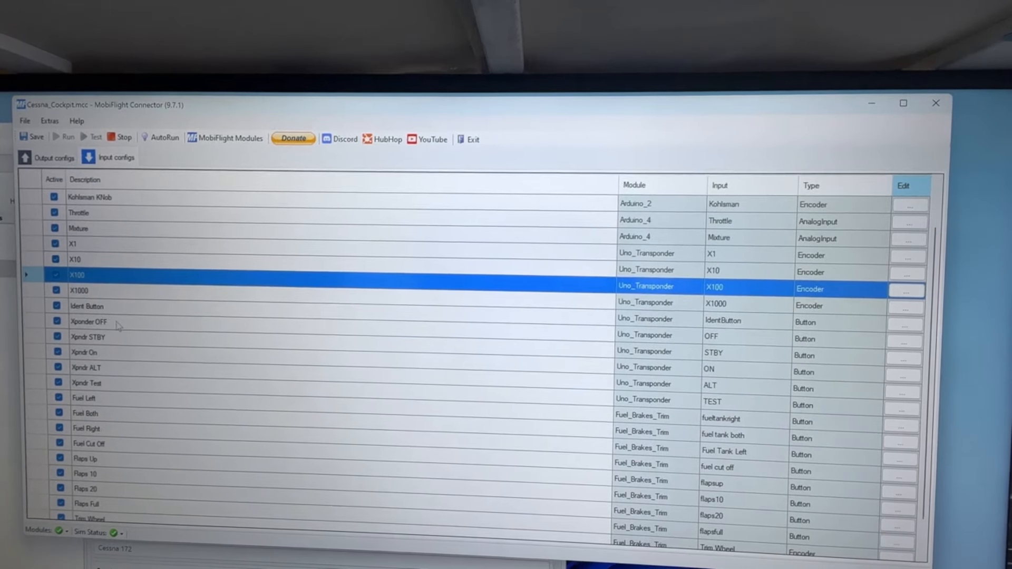
pyautogui.click(99, 323)
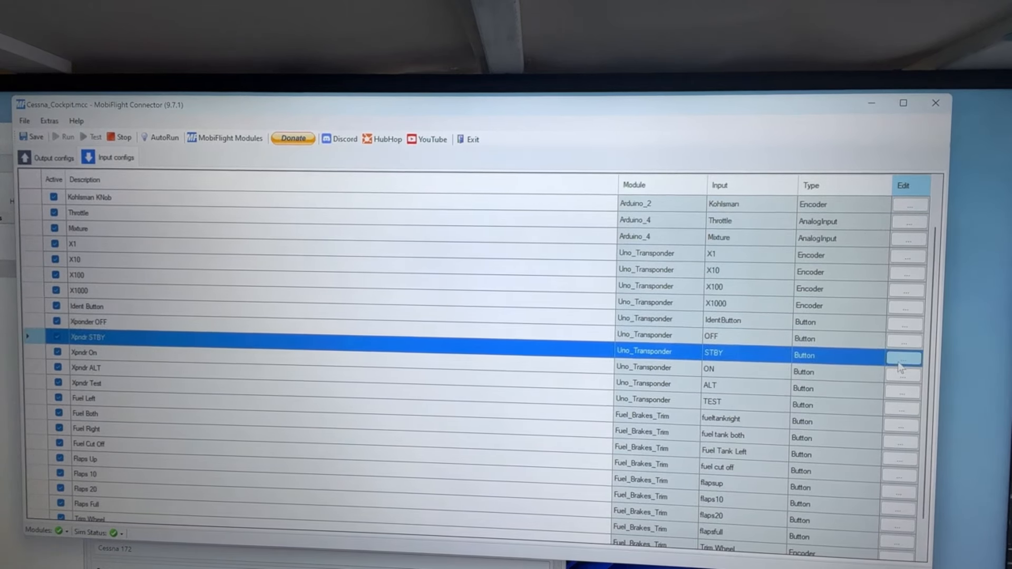
pyautogui.click(904, 359)
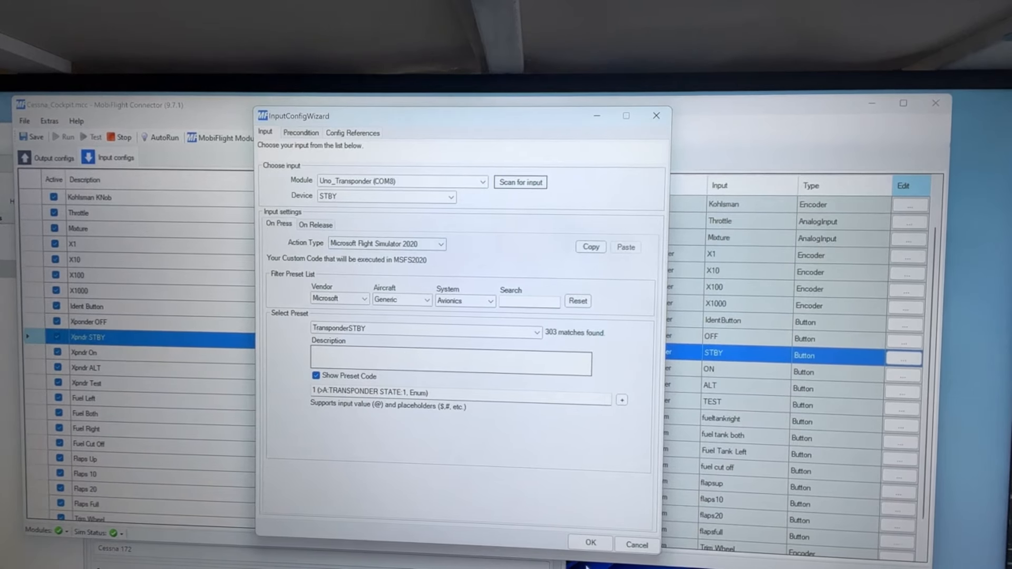
pyautogui.click(594, 544)
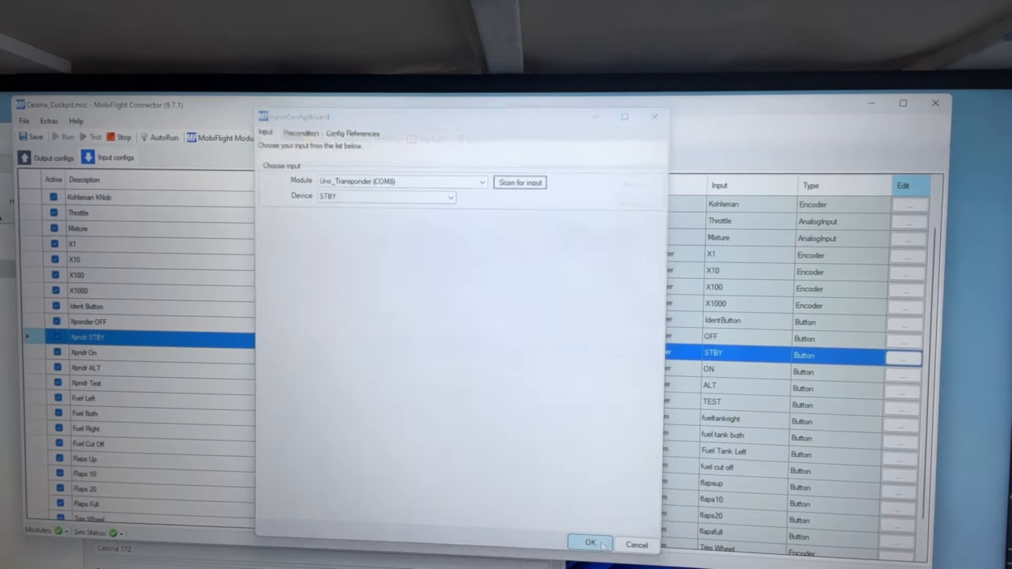
pyautogui.click(593, 543)
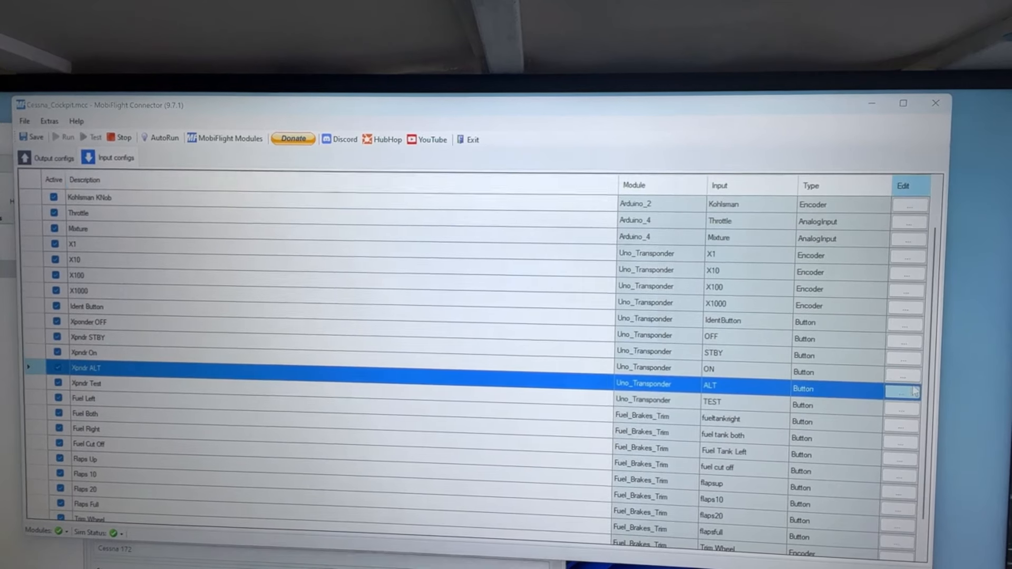
pyautogui.click(903, 388)
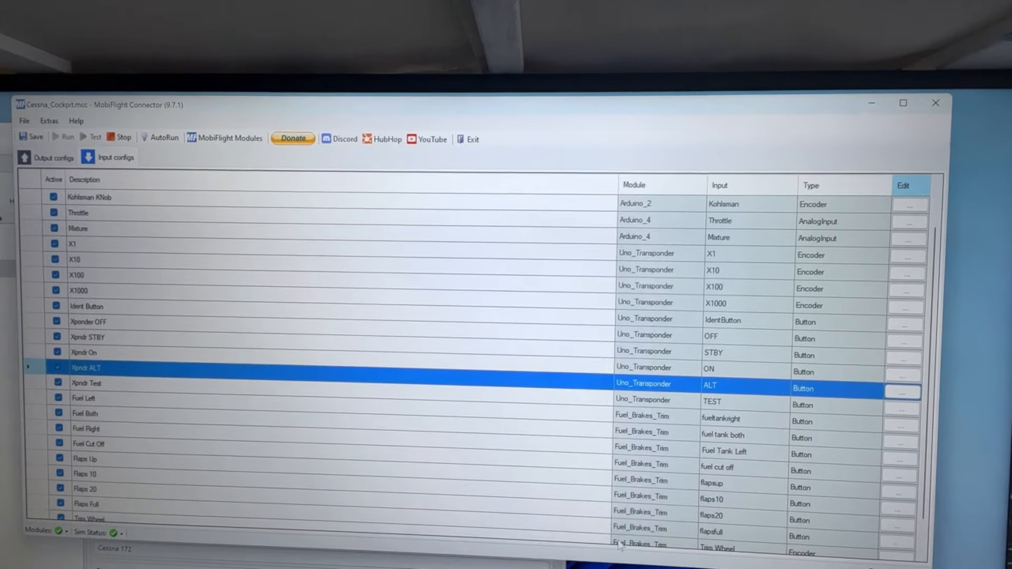
pyautogui.click(108, 384)
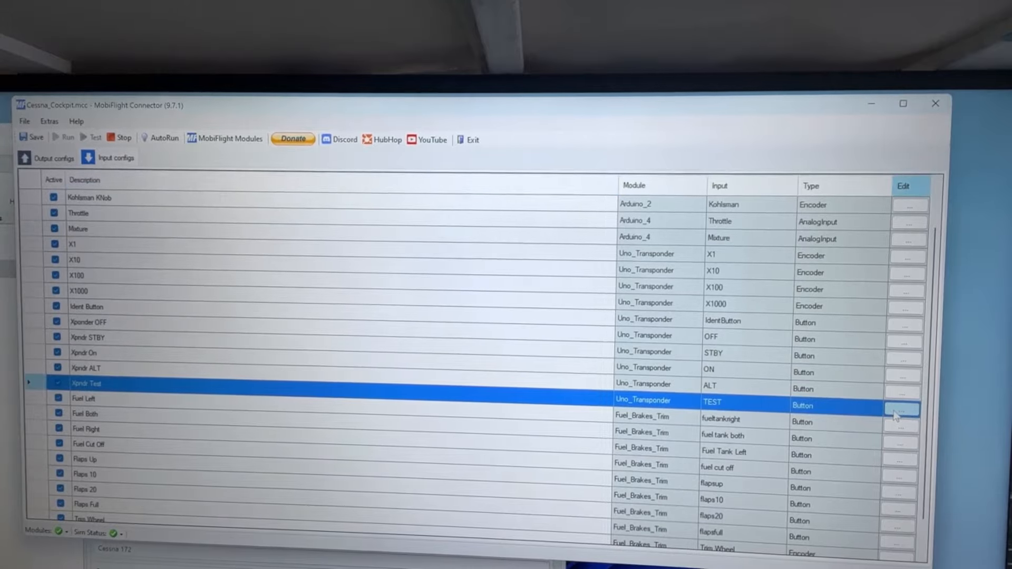
pyautogui.click(902, 405)
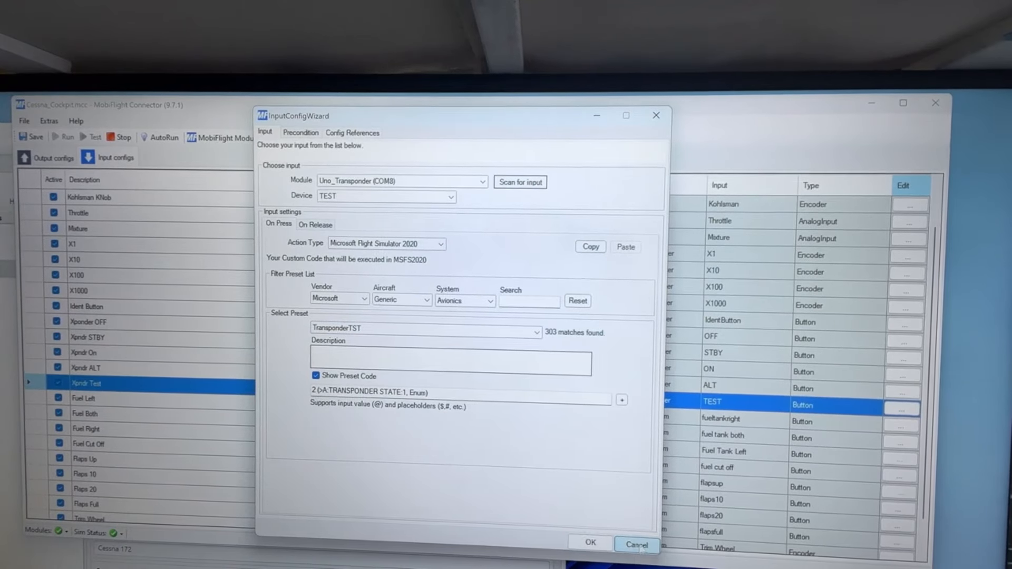
pyautogui.click(637, 543)
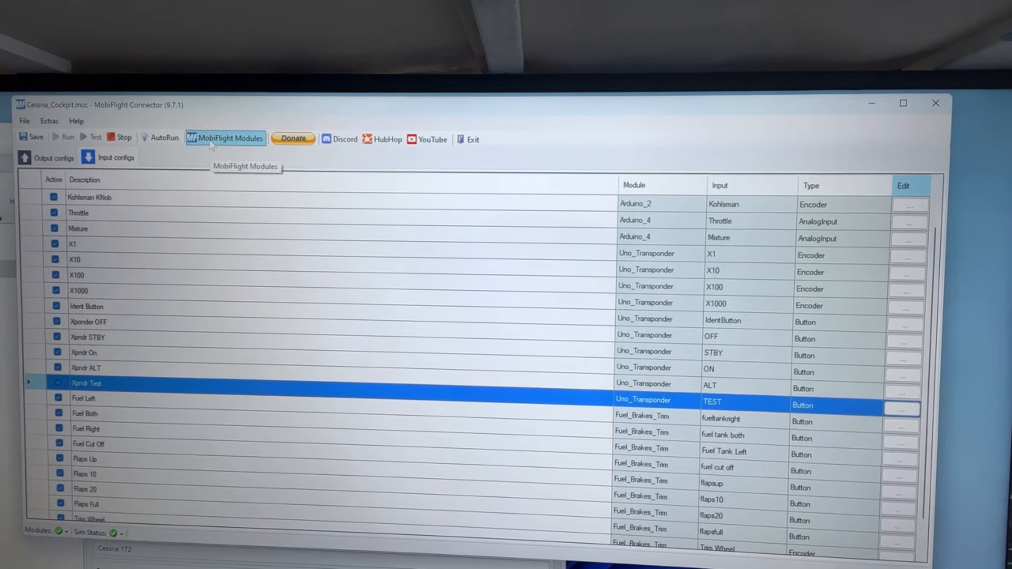
pyautogui.click(86, 305)
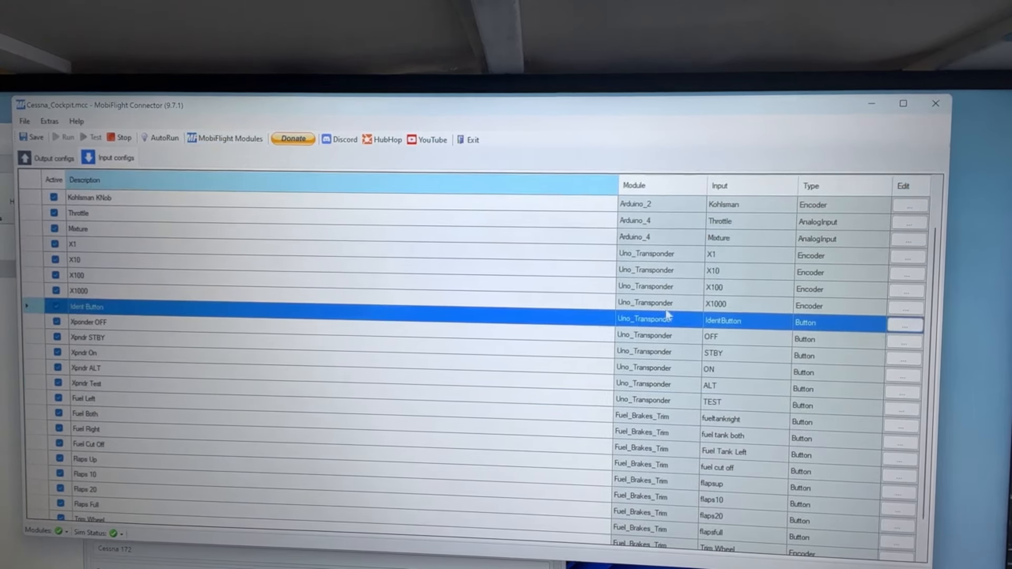
pyautogui.click(904, 325)
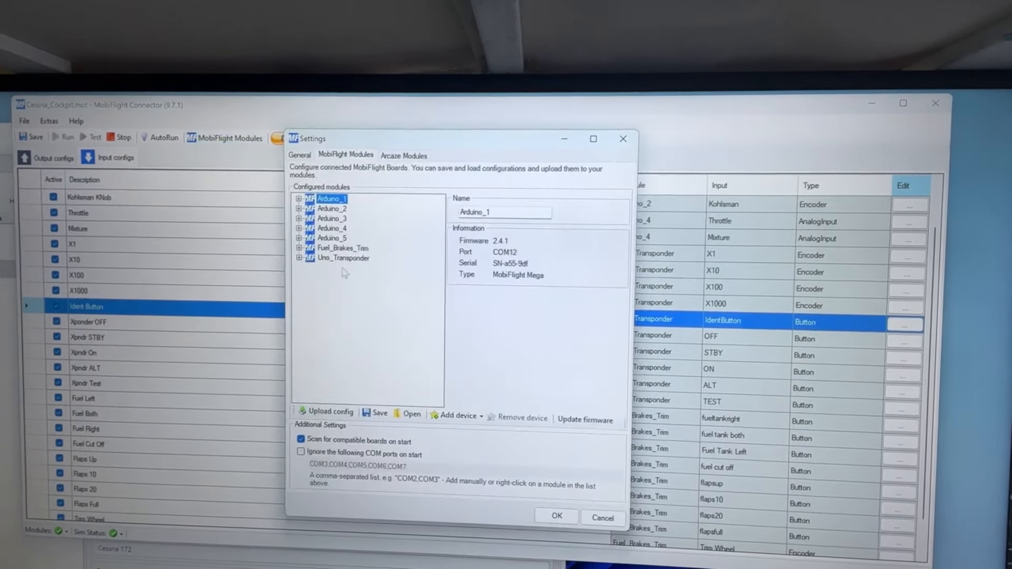
# Step: Expand the Uno_Transponder board and inspect the LedModule, X10 and X100 encoder pins
pyautogui.click(344, 258)
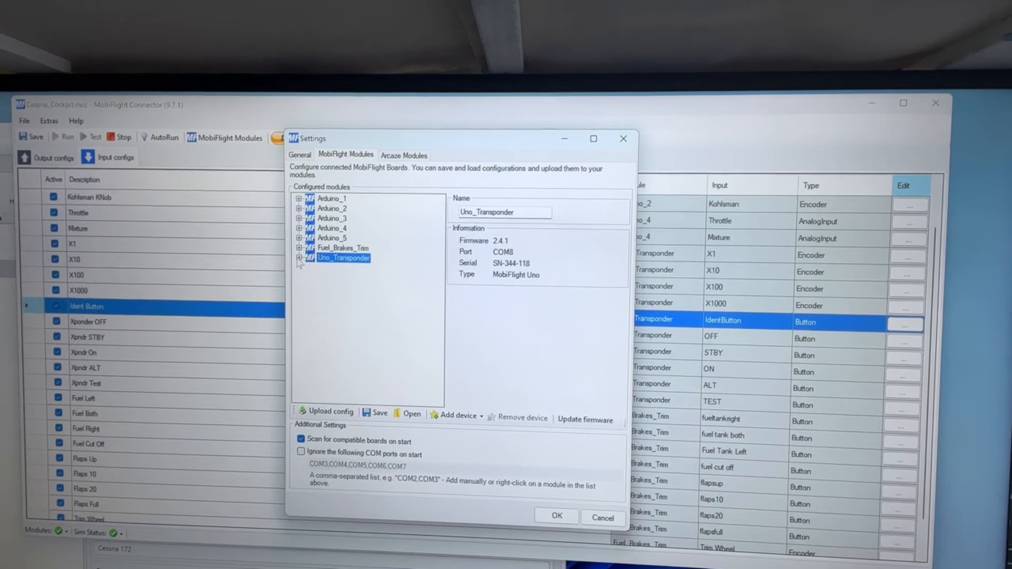
pyautogui.click(299, 257)
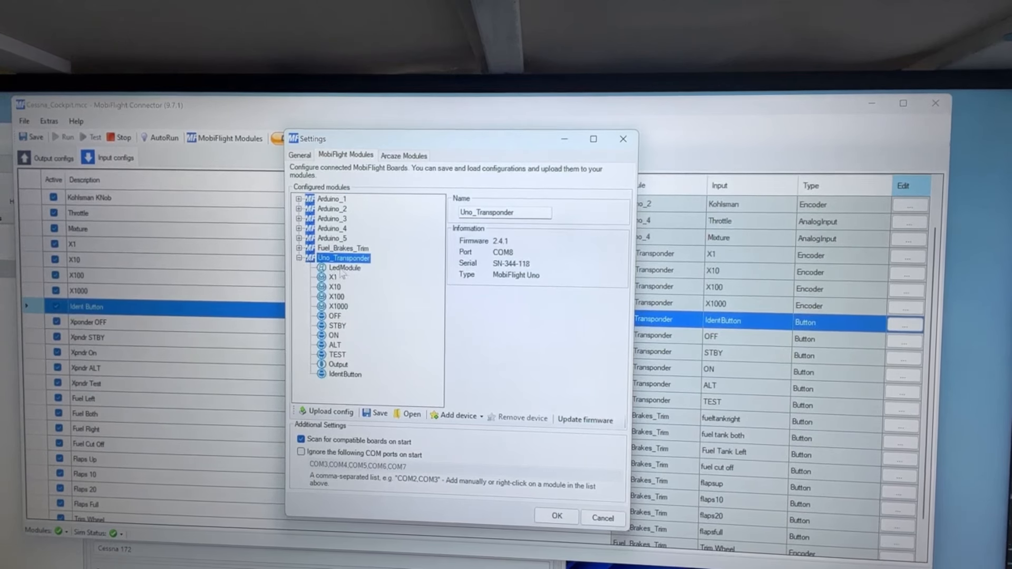
pyautogui.click(343, 268)
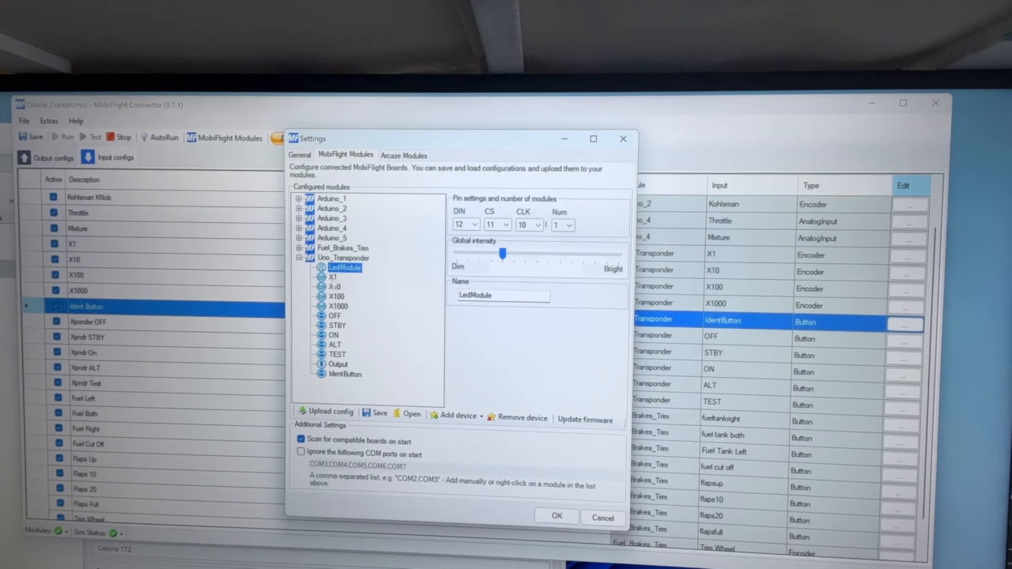
pyautogui.click(328, 276)
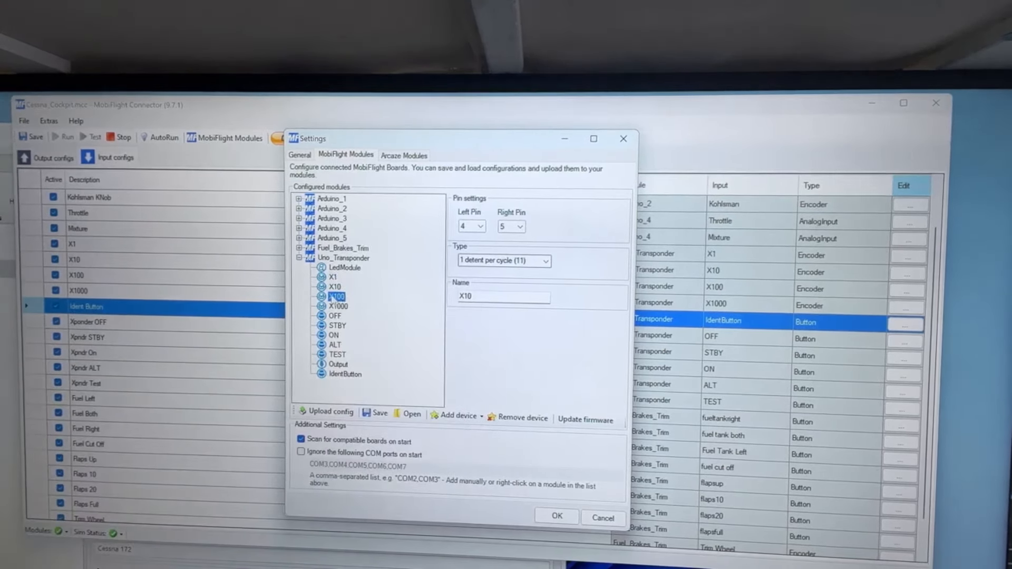
pyautogui.click(335, 296)
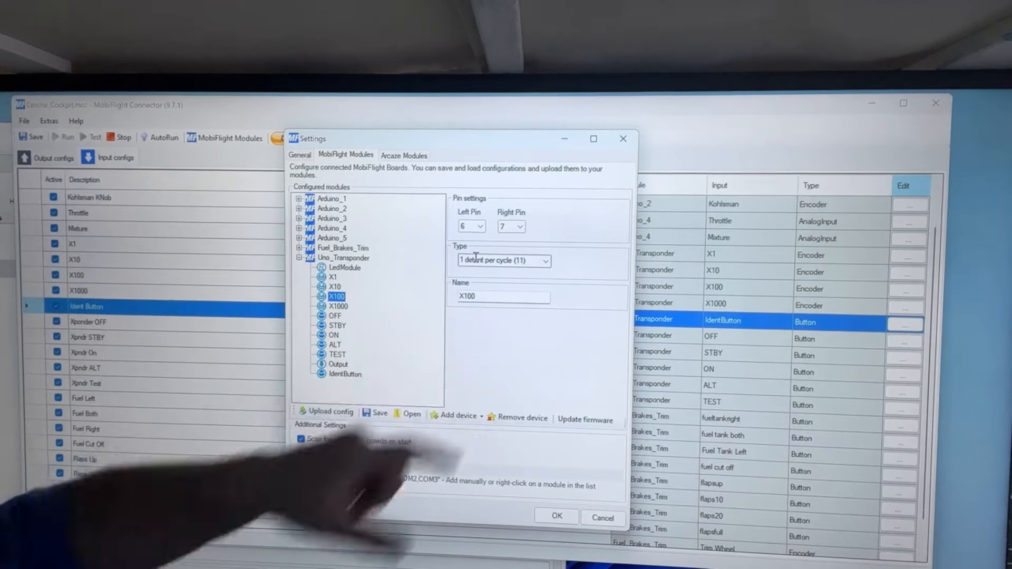
# Step: Inspect pins for the OFF, STBY, ON, ALT, TEST buttons, Output and IdentButton on pin 13
pyautogui.click(338, 306)
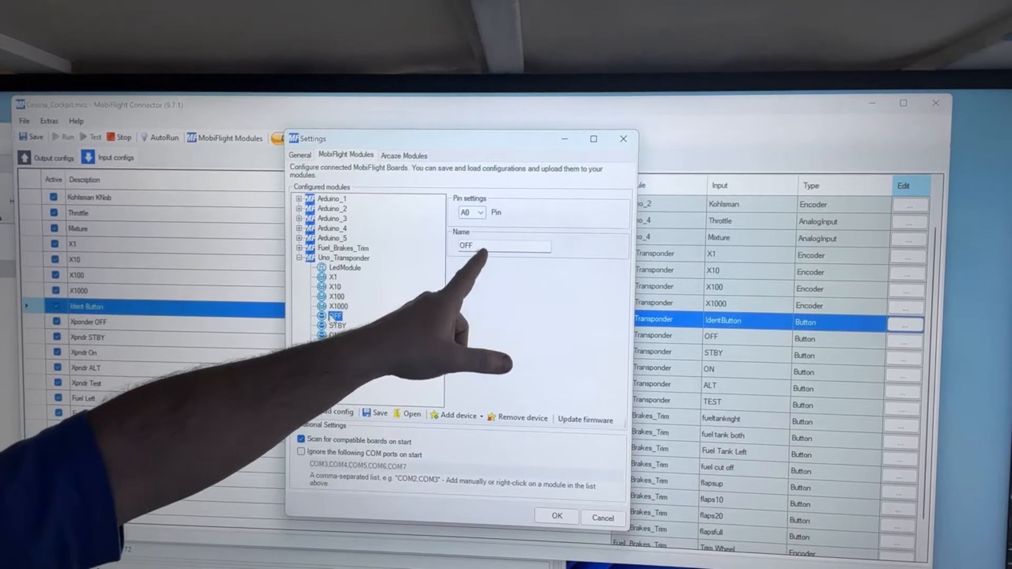
pyautogui.click(335, 325)
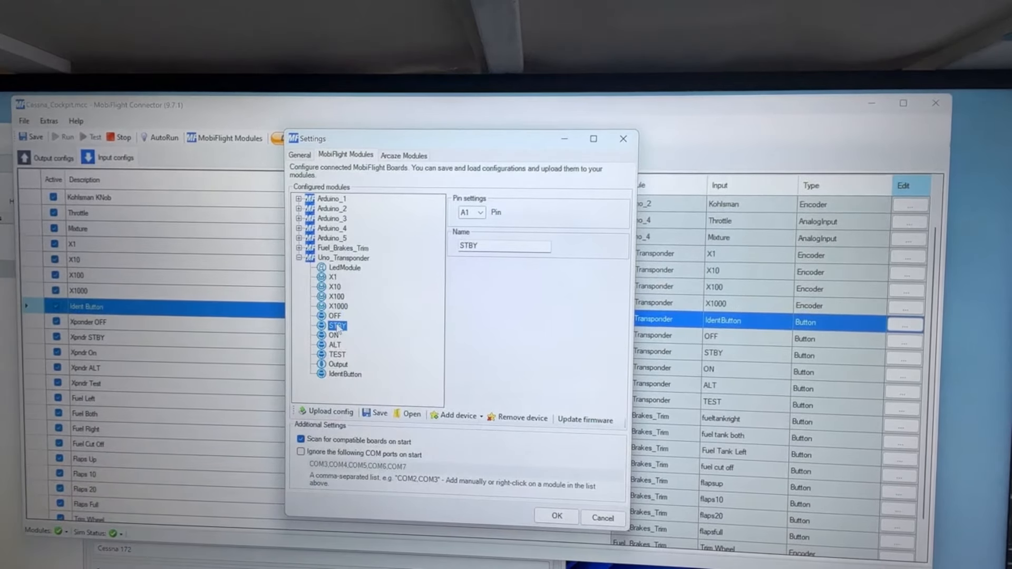
pyautogui.click(334, 335)
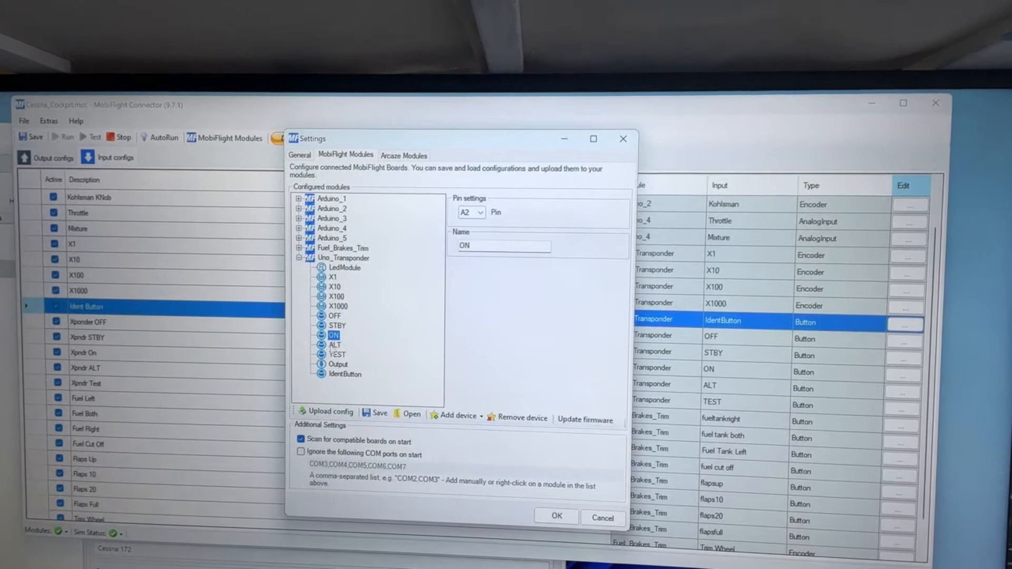
pyautogui.click(334, 345)
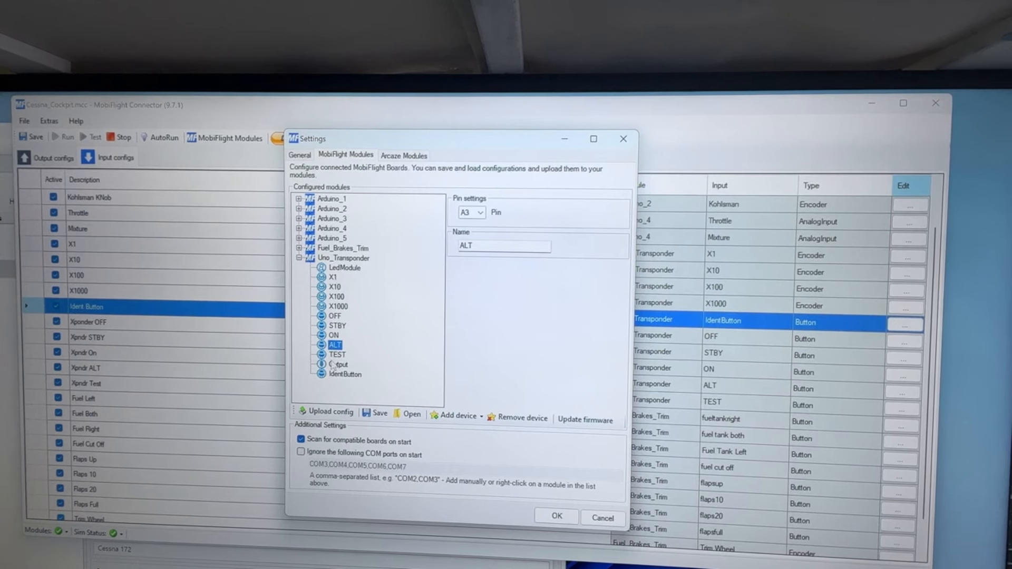
pyautogui.click(335, 354)
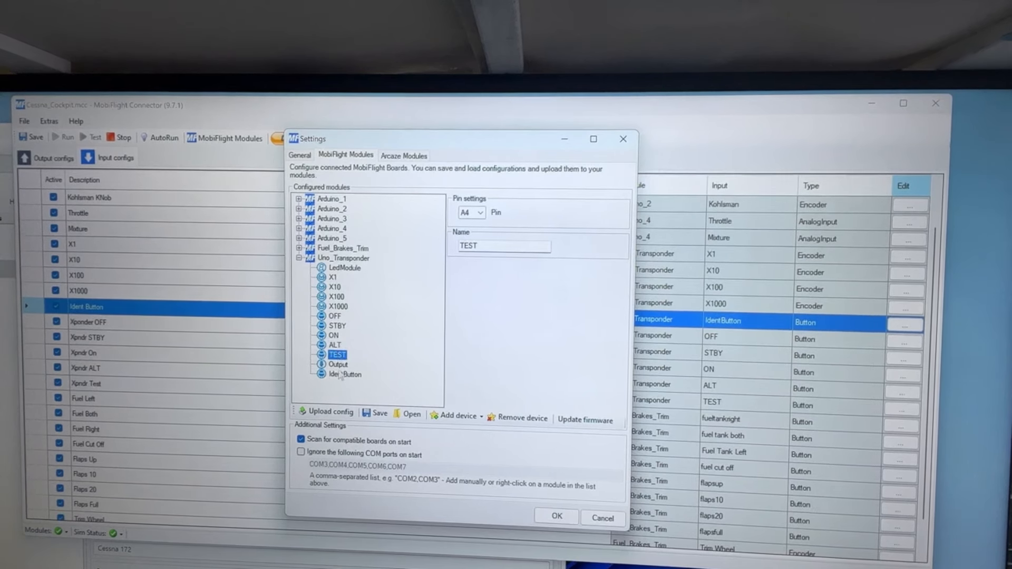
pyautogui.click(338, 364)
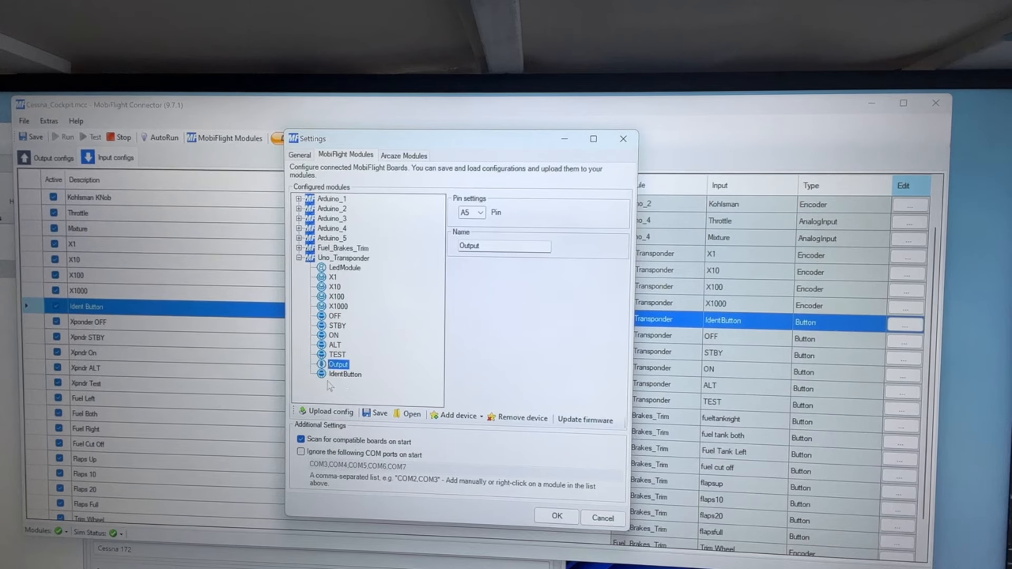
pyautogui.click(344, 374)
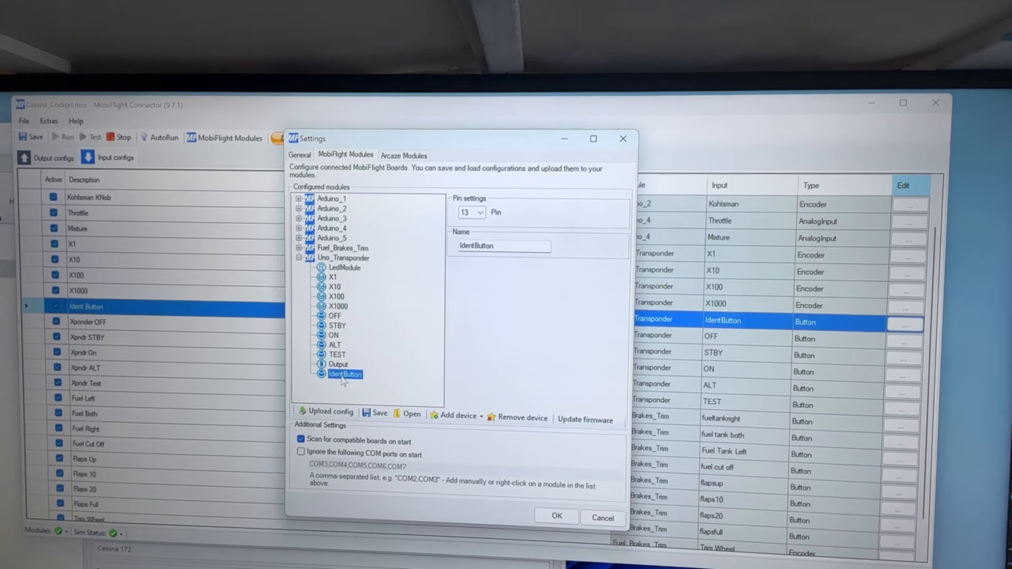
pyautogui.moveTo(418, 383)
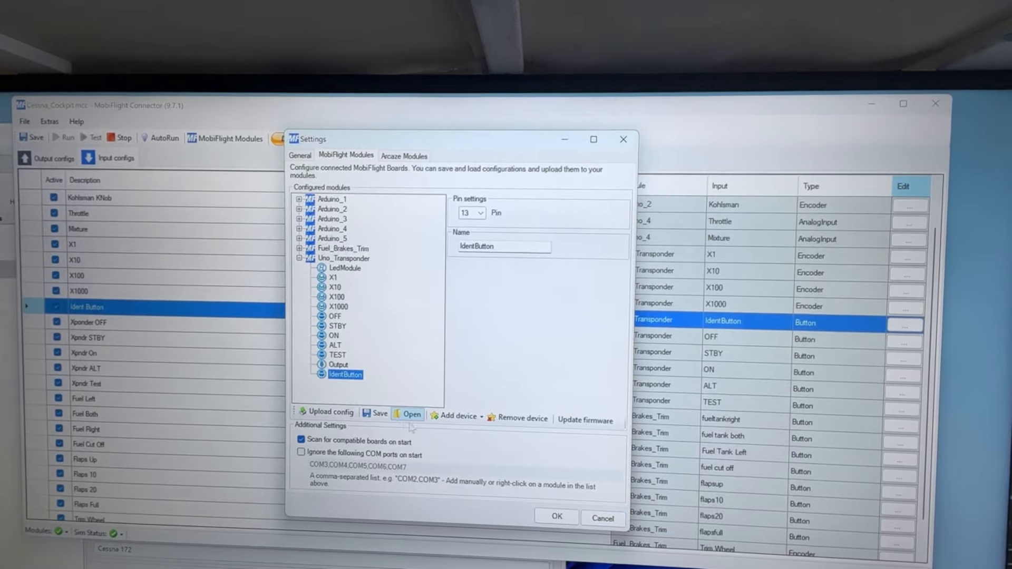
pyautogui.click(556, 517)
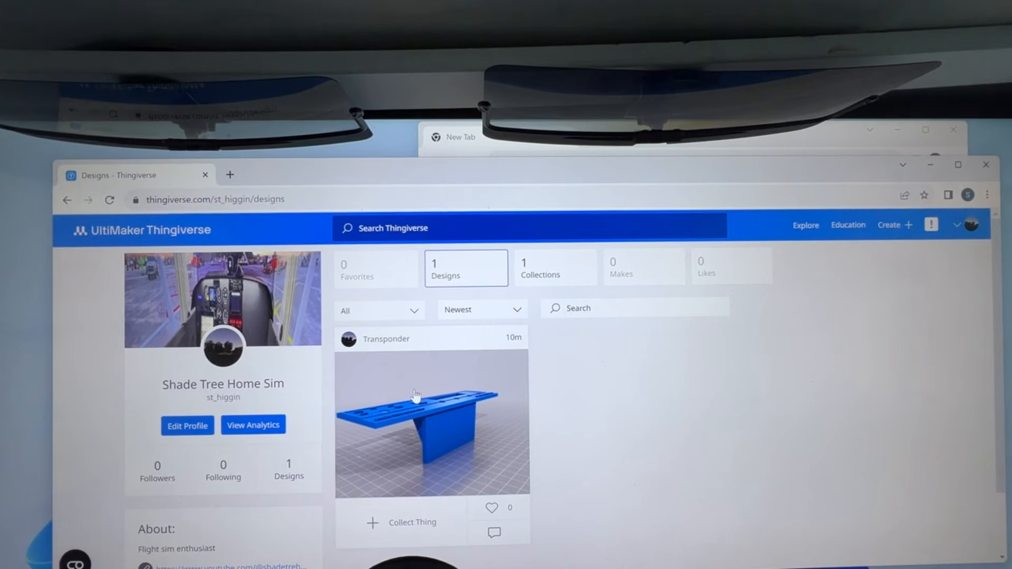
# Step: Open the Transponder thing page and view the ShadeTreeTransponder.stl panel model image
pyautogui.click(419, 420)
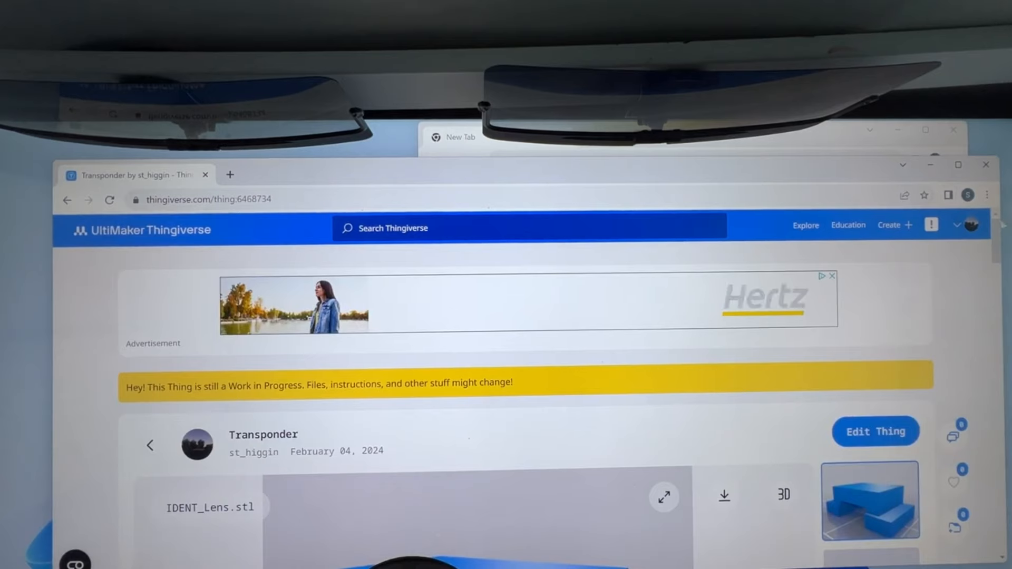
pyautogui.scroll(-3)
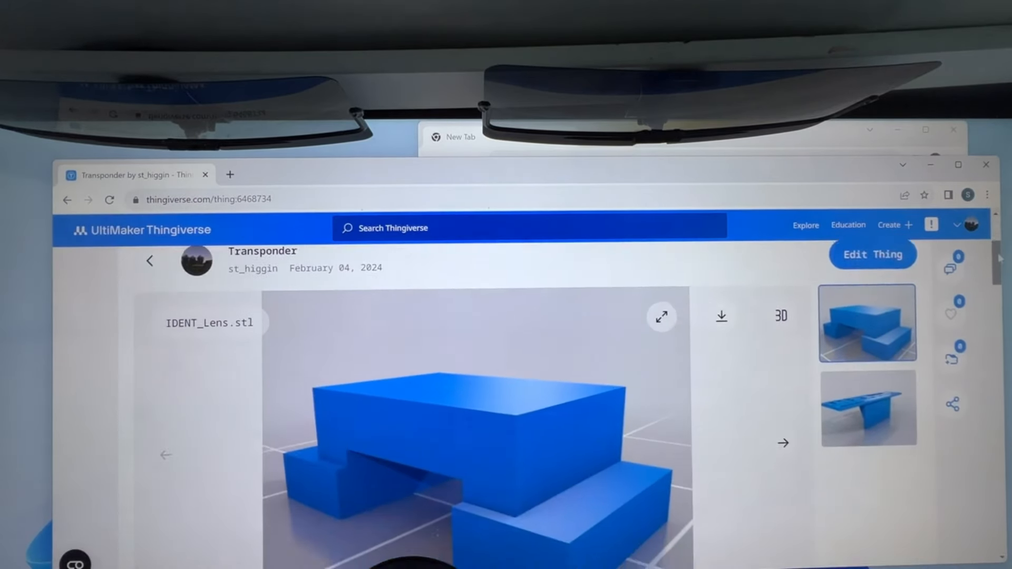
pyautogui.scroll(-3)
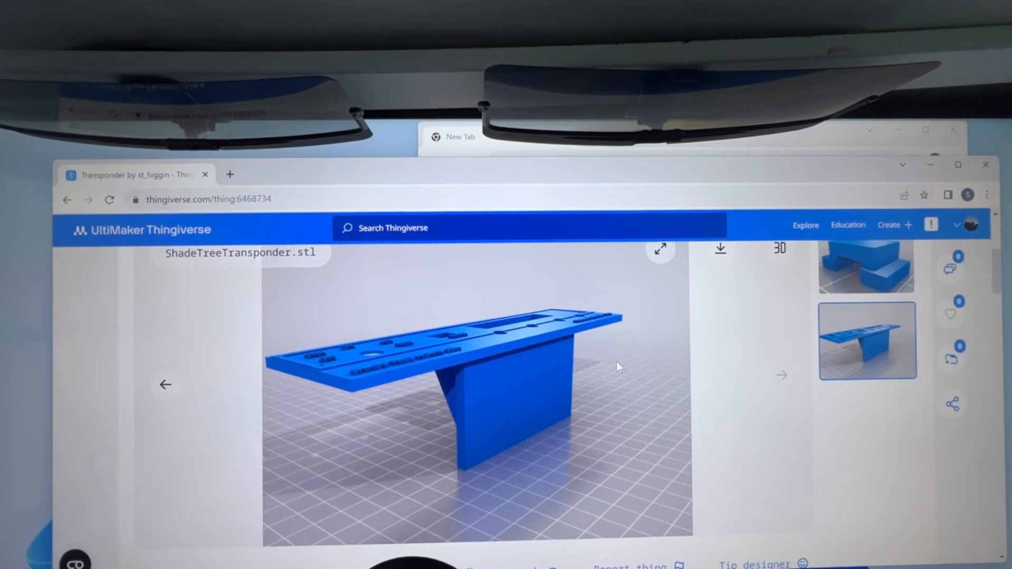
pyautogui.click(663, 249)
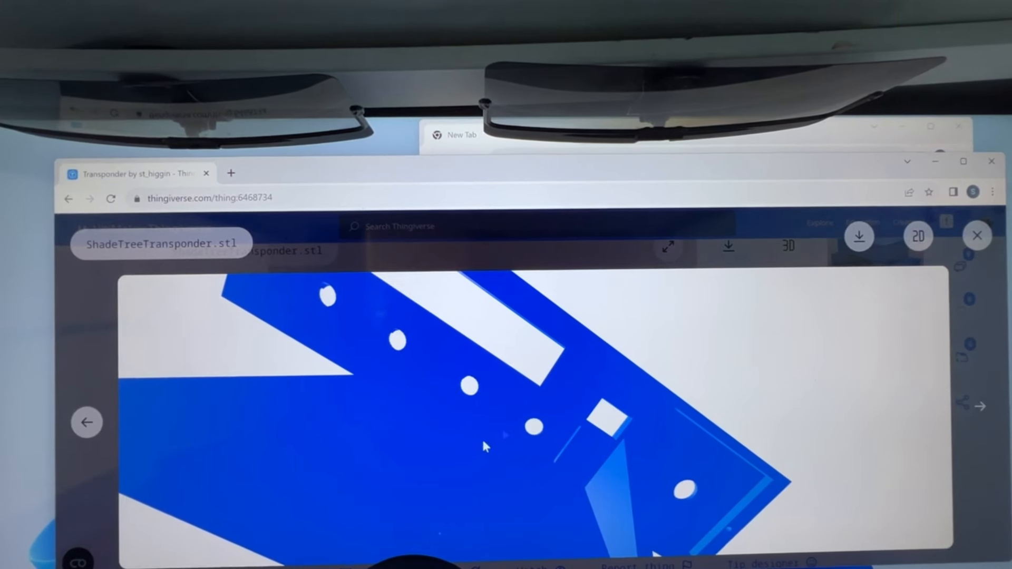
# Step: Rotate the ShadeTreeTransponder.stl model to show its full front face with cutouts and labels
pyautogui.moveTo(484, 445); pyautogui.dragTo(490, 473)
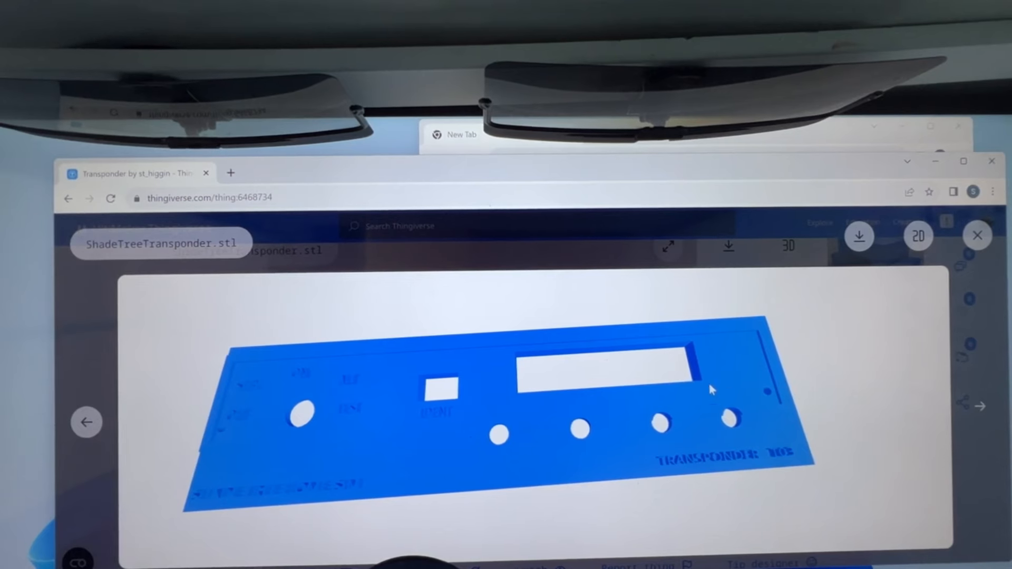
pyautogui.moveTo(220, 455)
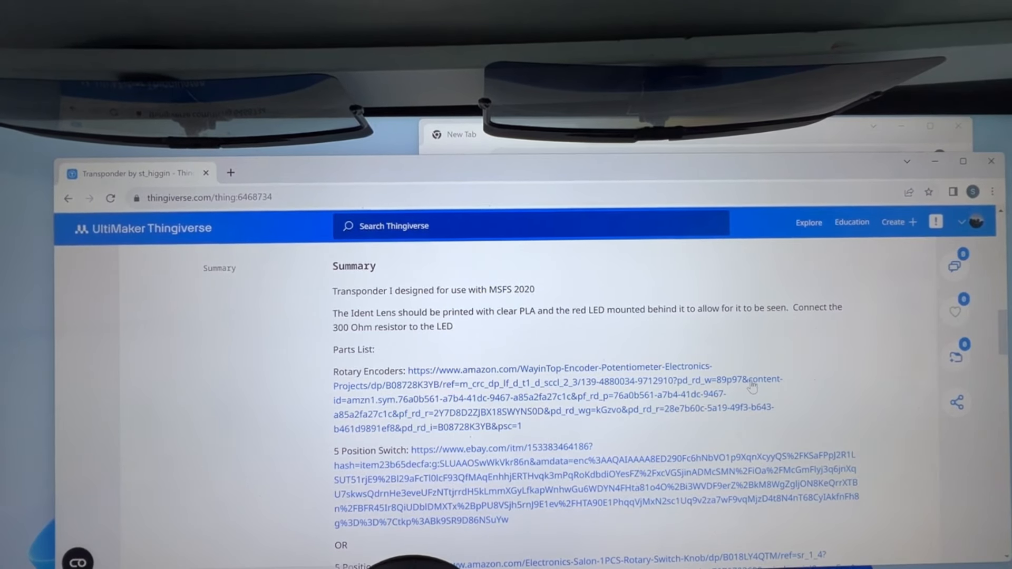
# Step: Open the parts list's Rotary Encoders Amazon link in a new tab
pyautogui.scroll(-3)
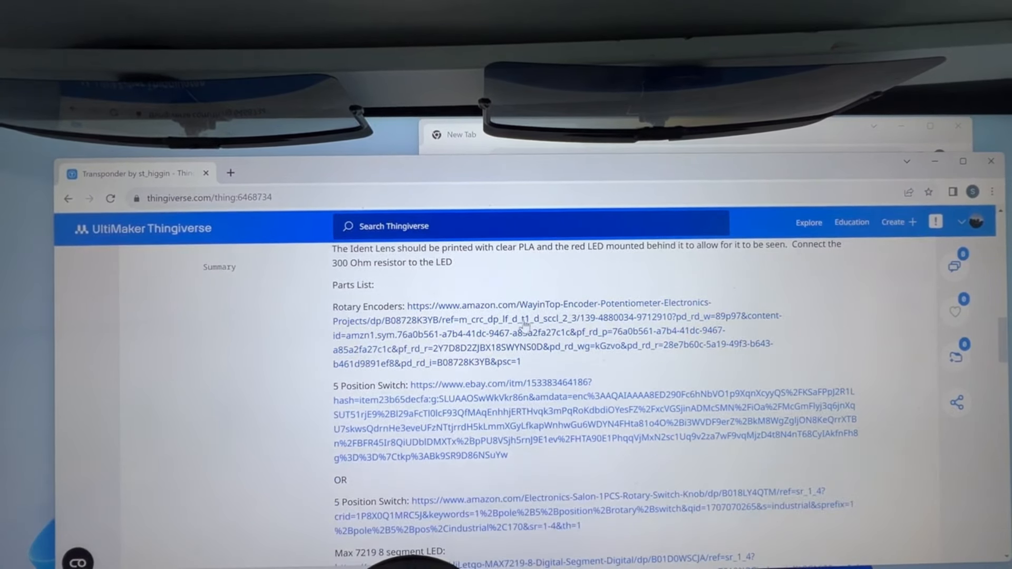
pyautogui.rightClick(533, 322)
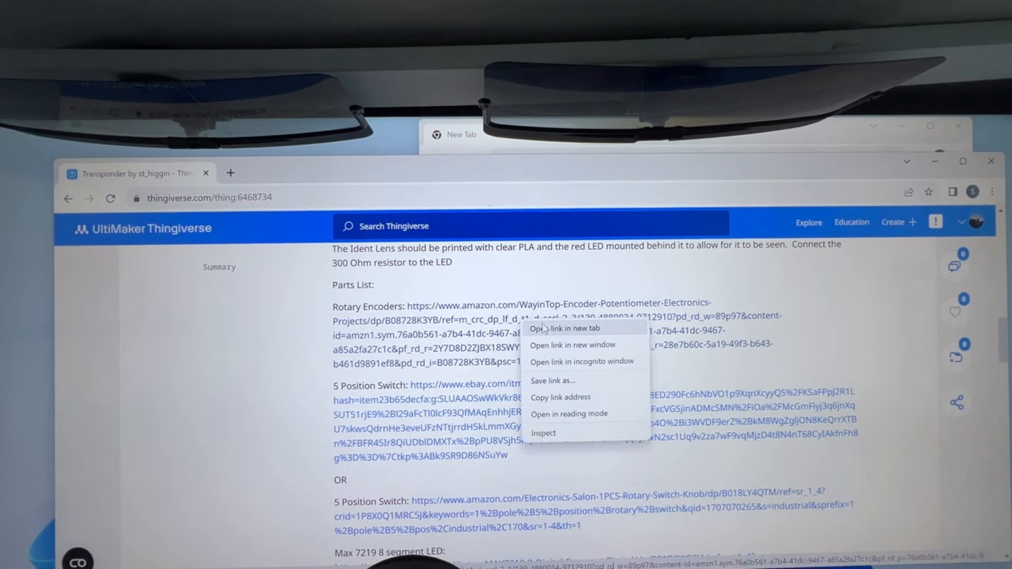
pyautogui.click(562, 328)
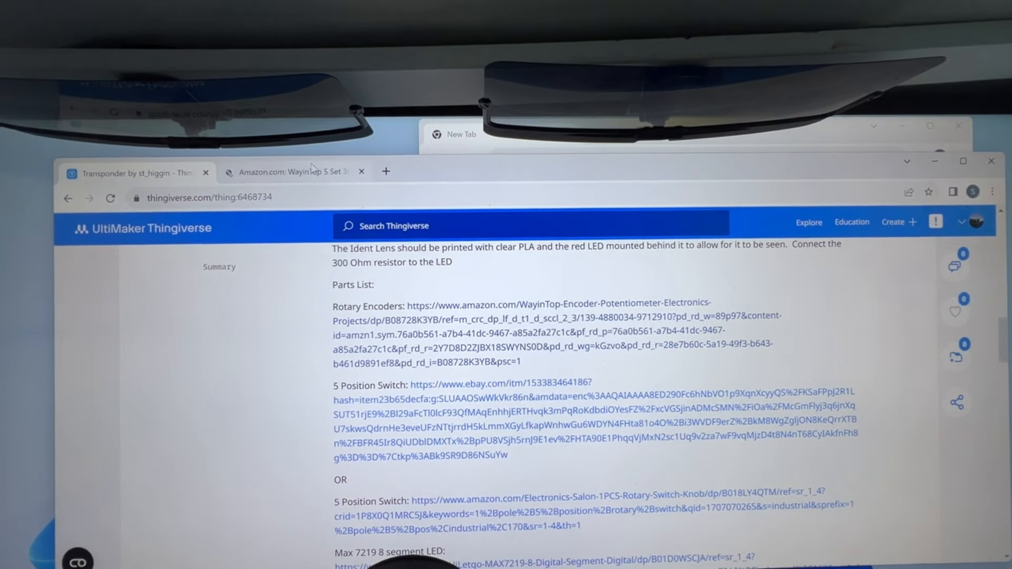
pyautogui.click(298, 172)
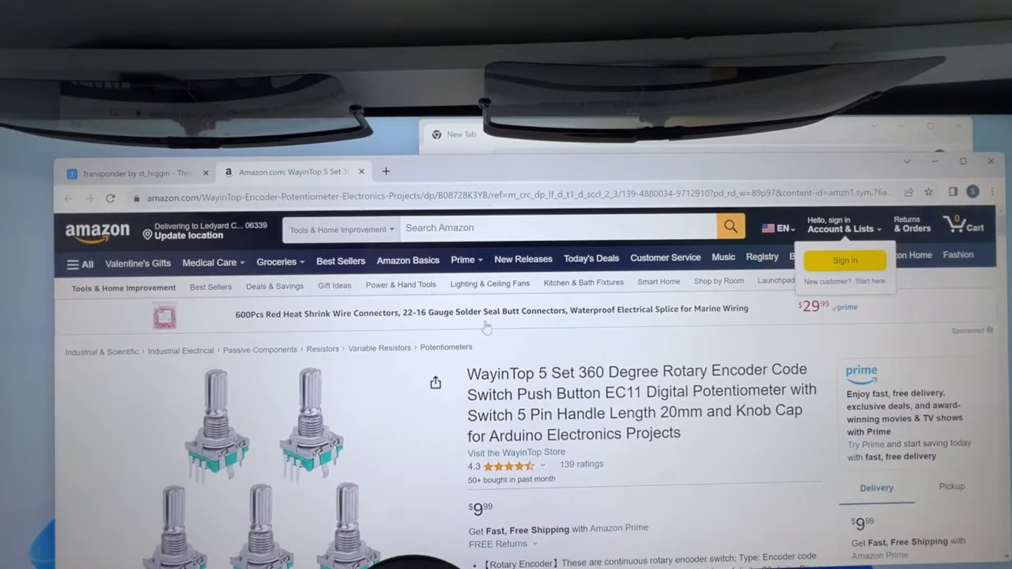
pyautogui.scroll(-3)
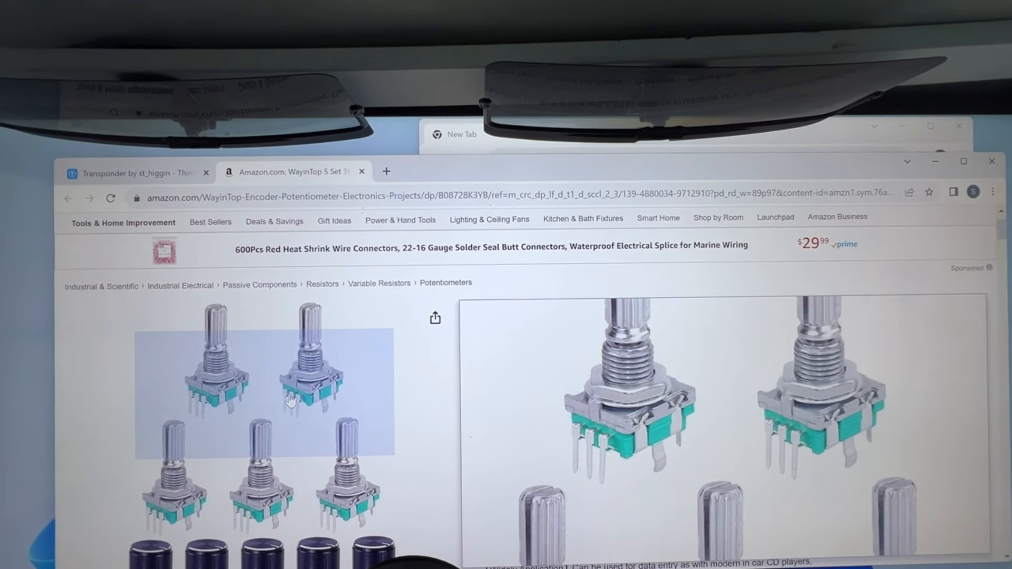
pyautogui.scroll(-3)
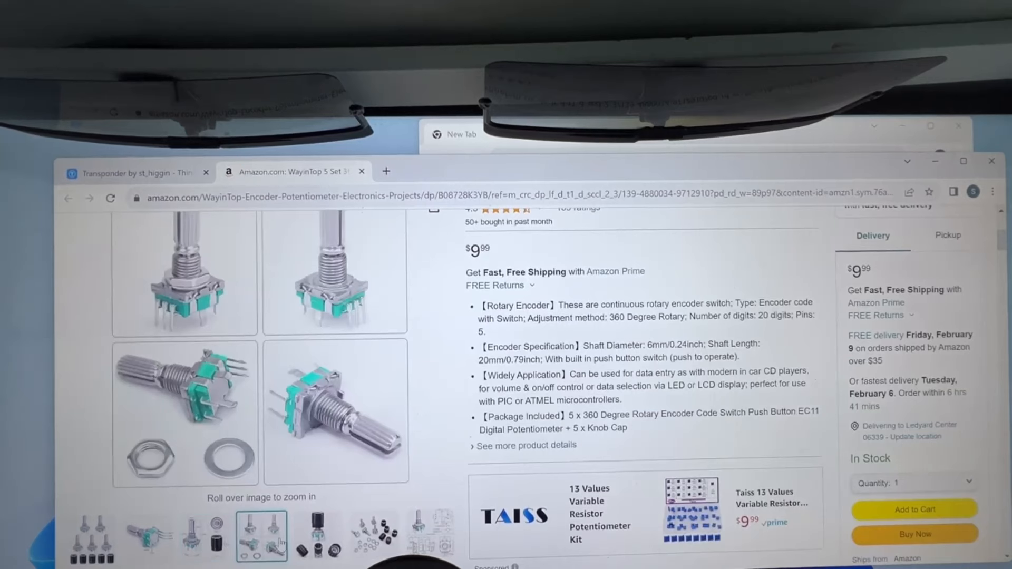
pyautogui.click(373, 540)
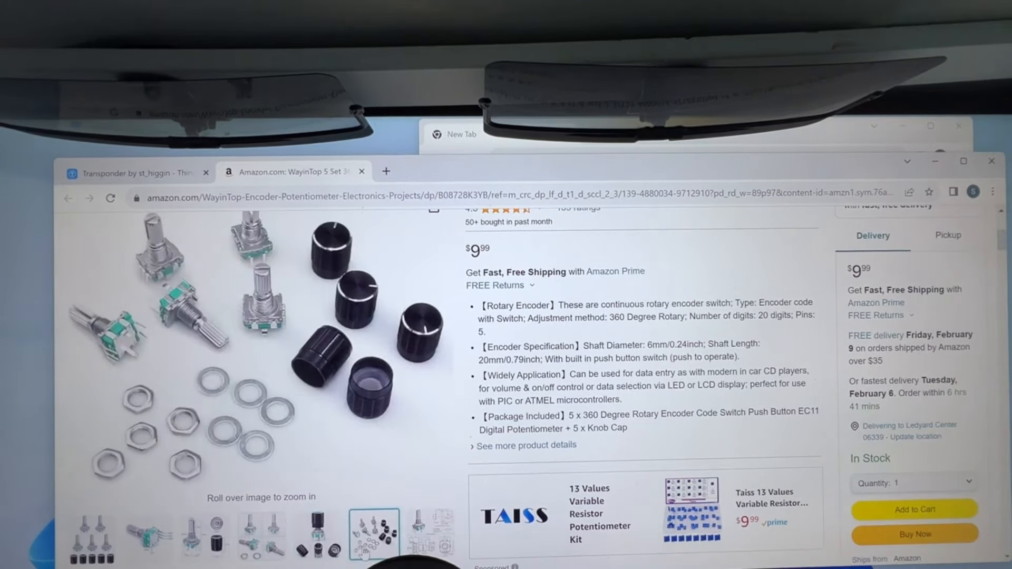
pyautogui.click(428, 538)
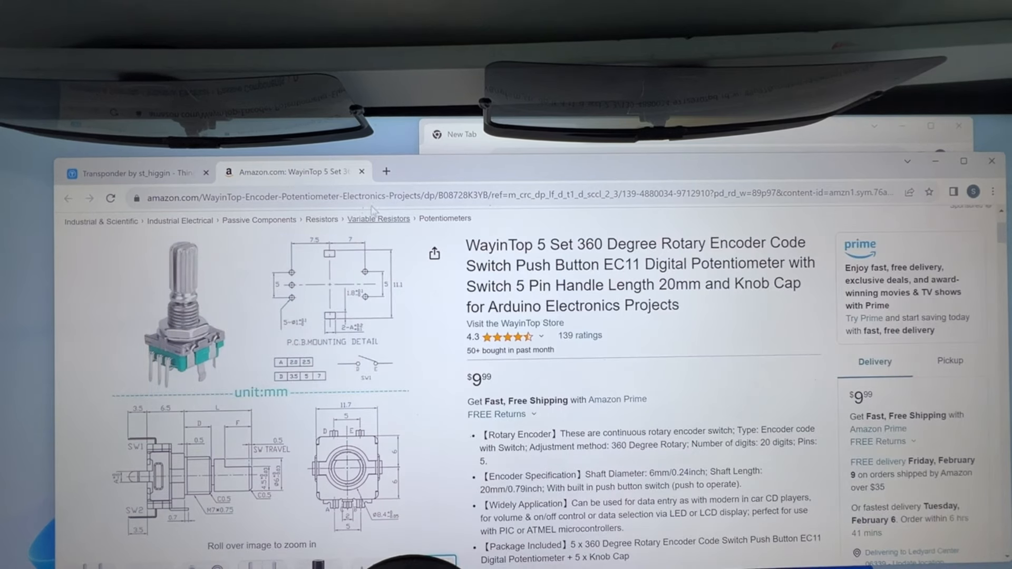
pyautogui.click(126, 173)
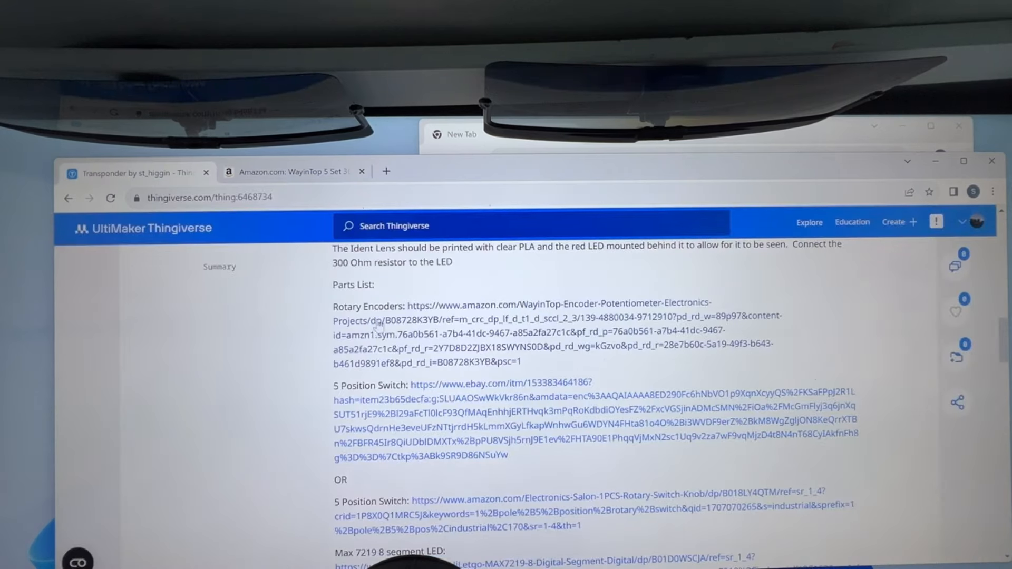
pyautogui.scroll(-3)
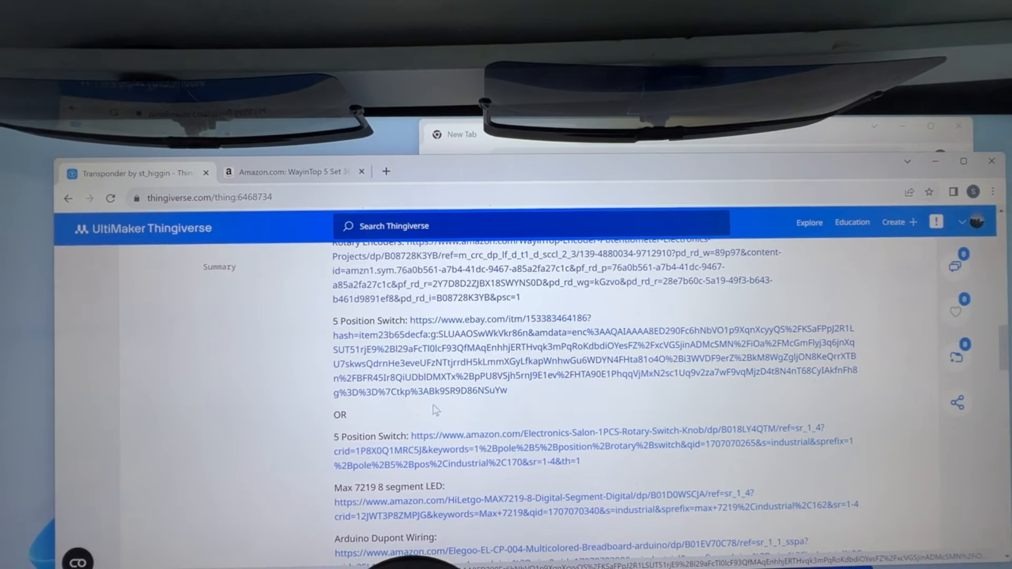
pyautogui.scroll(-3)
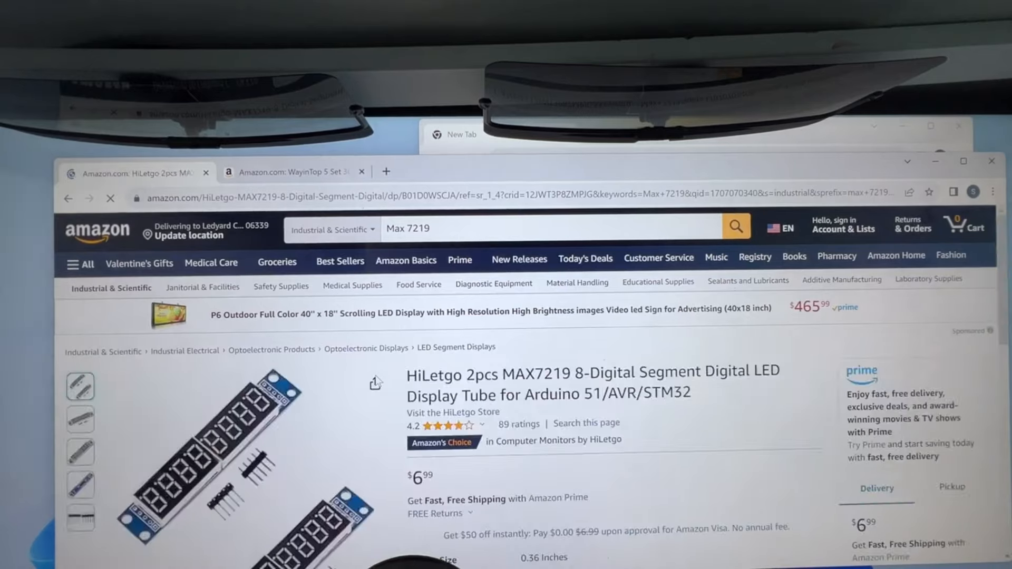
pyautogui.scroll(-3)
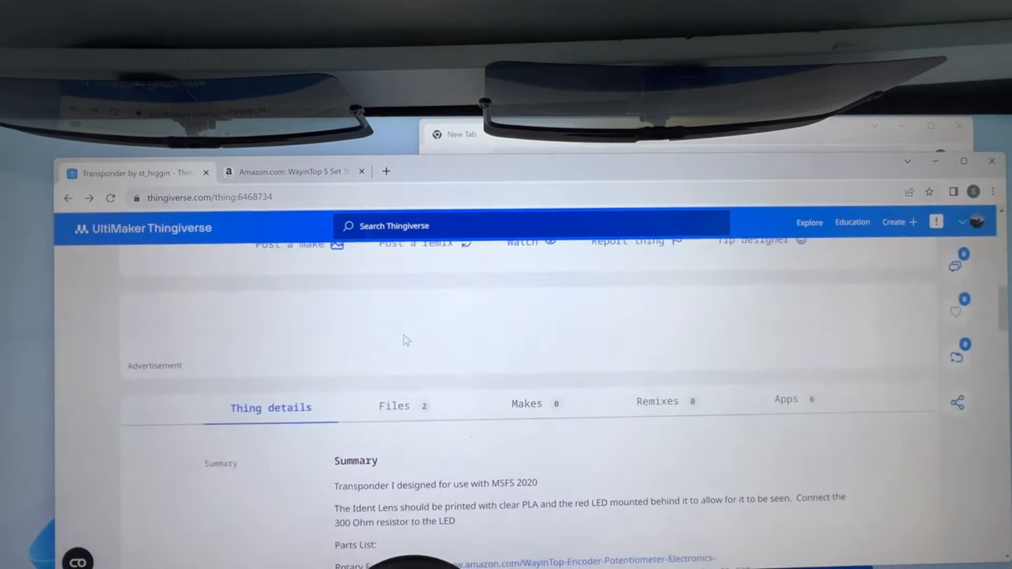
pyautogui.scroll(-3)
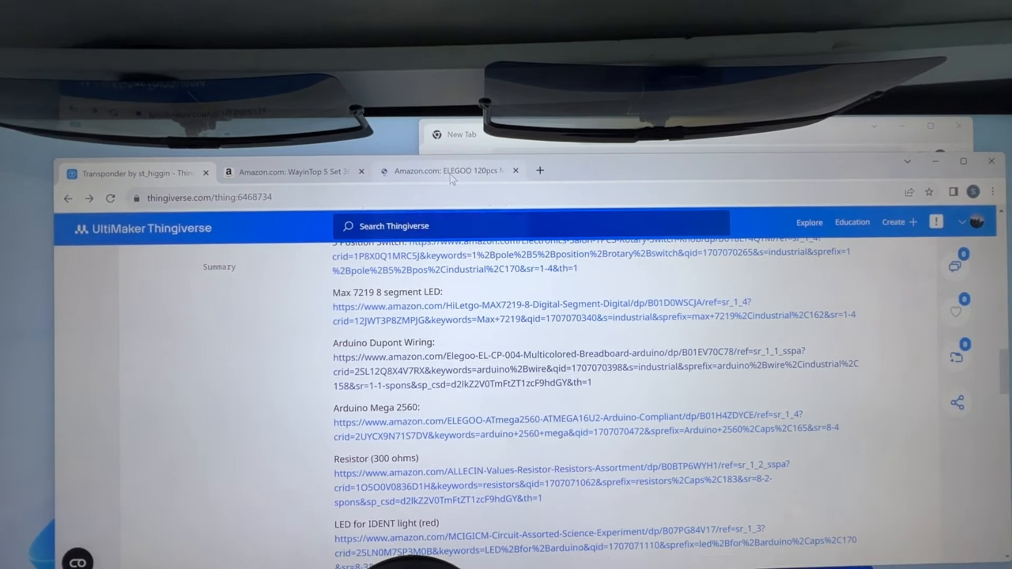
# Step: View the ELEGOO 120pcs Dupont wire Amazon listing, then return to the Thingiverse parts list
pyautogui.click(449, 171)
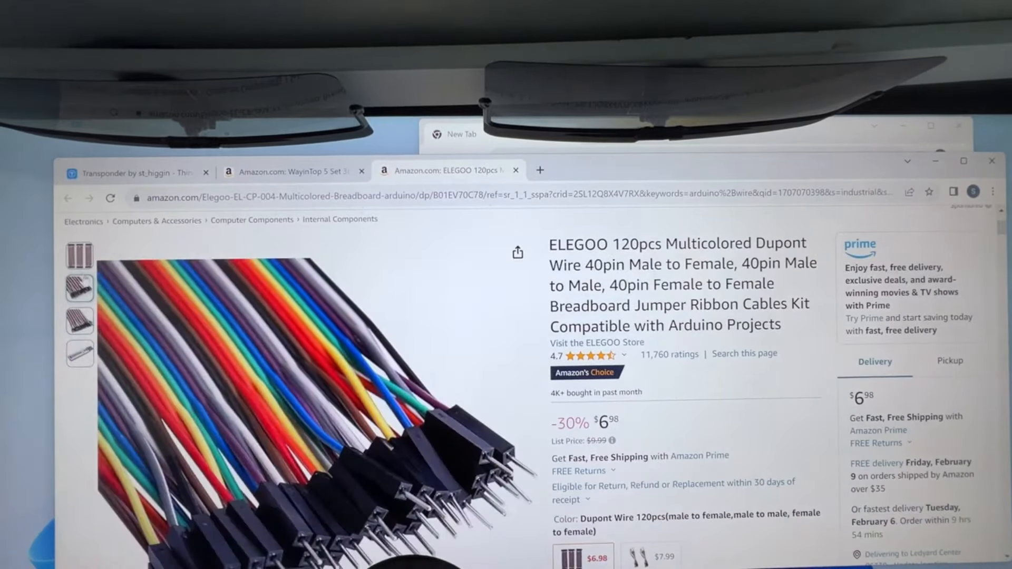
pyautogui.click(79, 354)
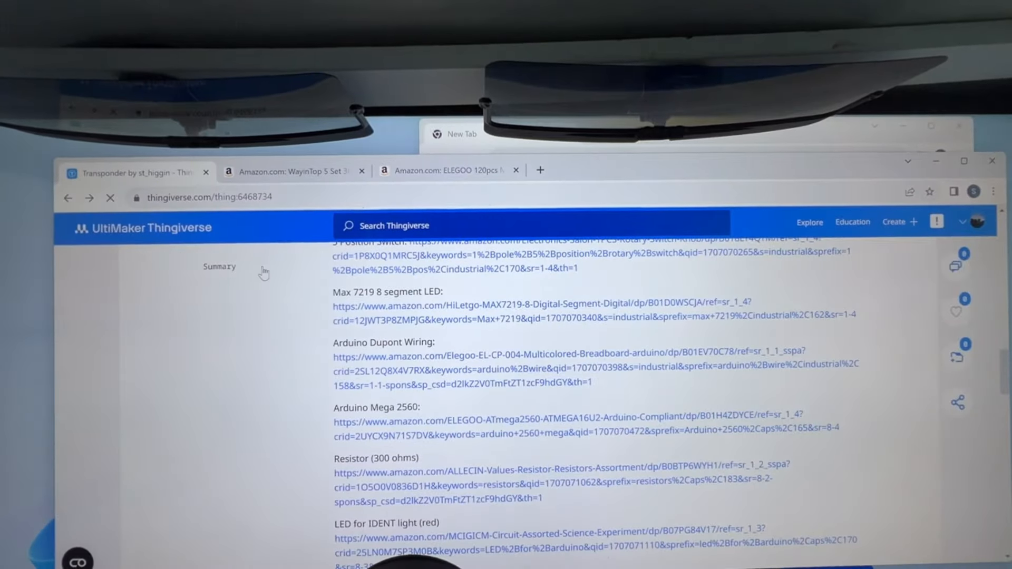
pyautogui.scroll(-3)
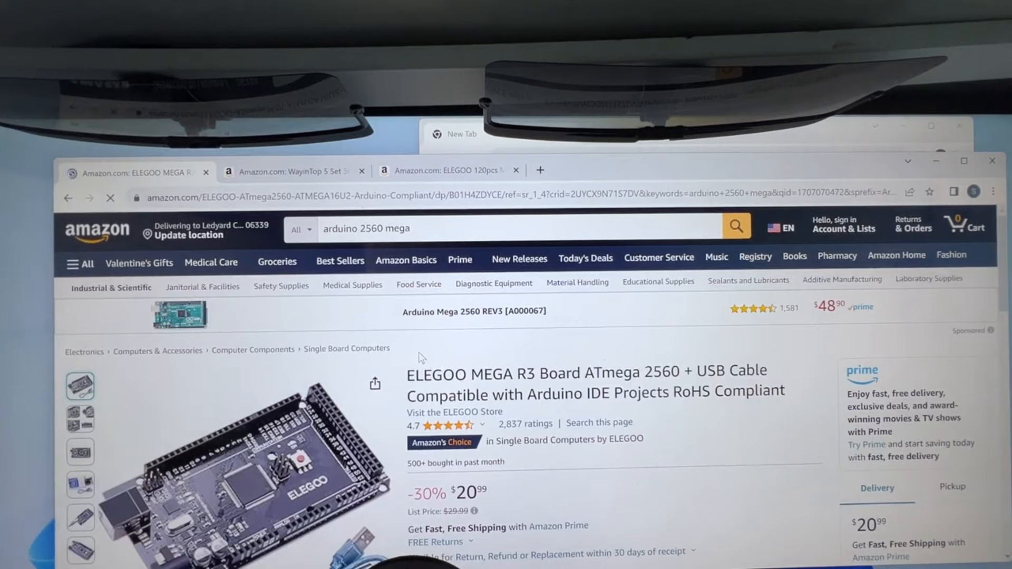
pyautogui.click(843, 223)
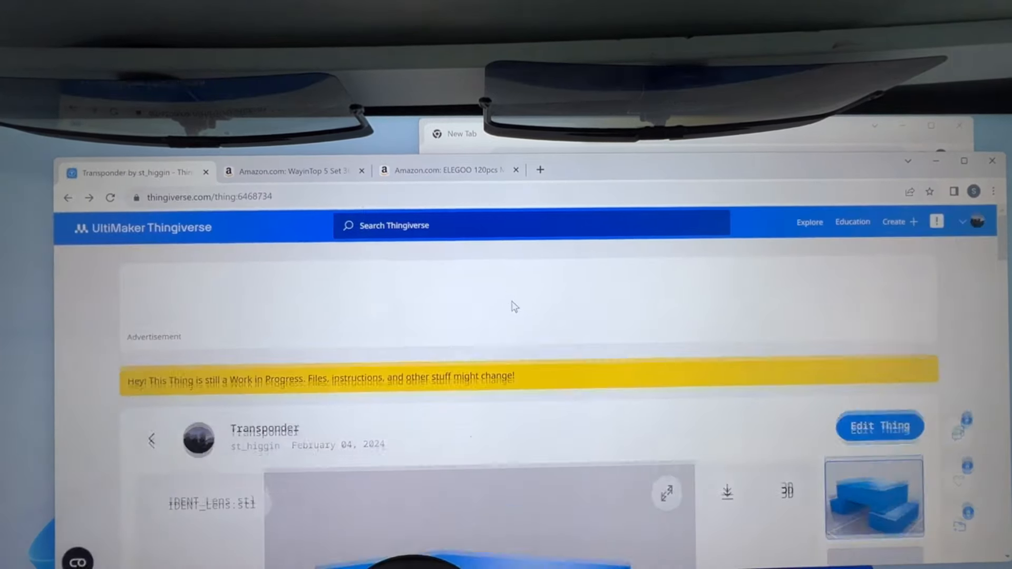
pyautogui.scroll(-3)
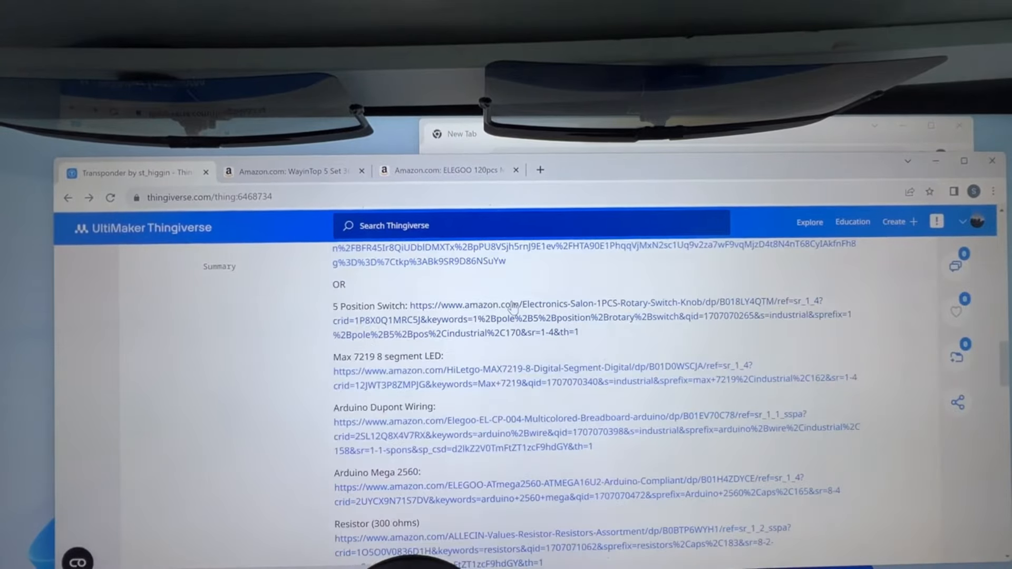
pyautogui.scroll(-3)
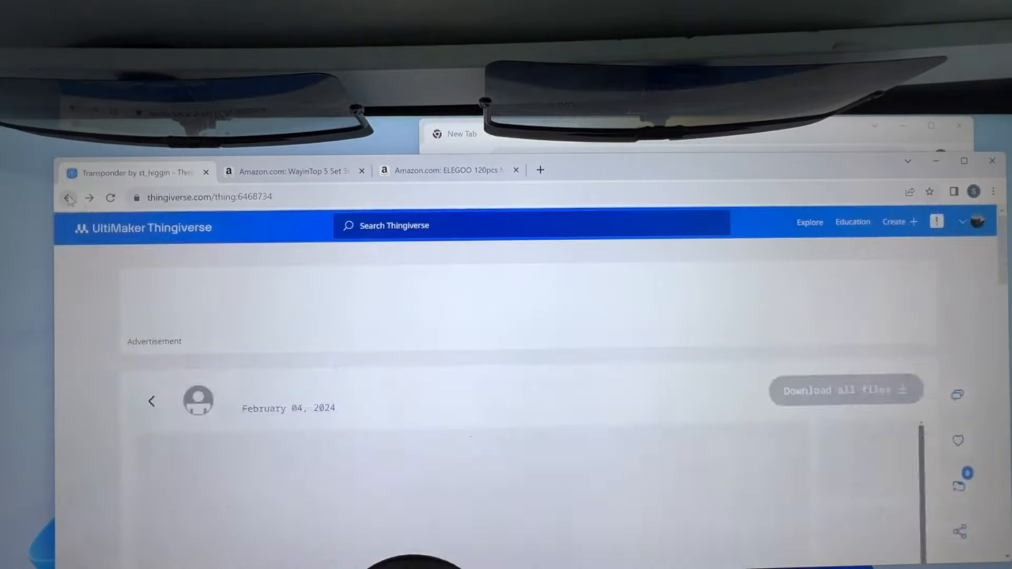
pyautogui.scroll(-3)
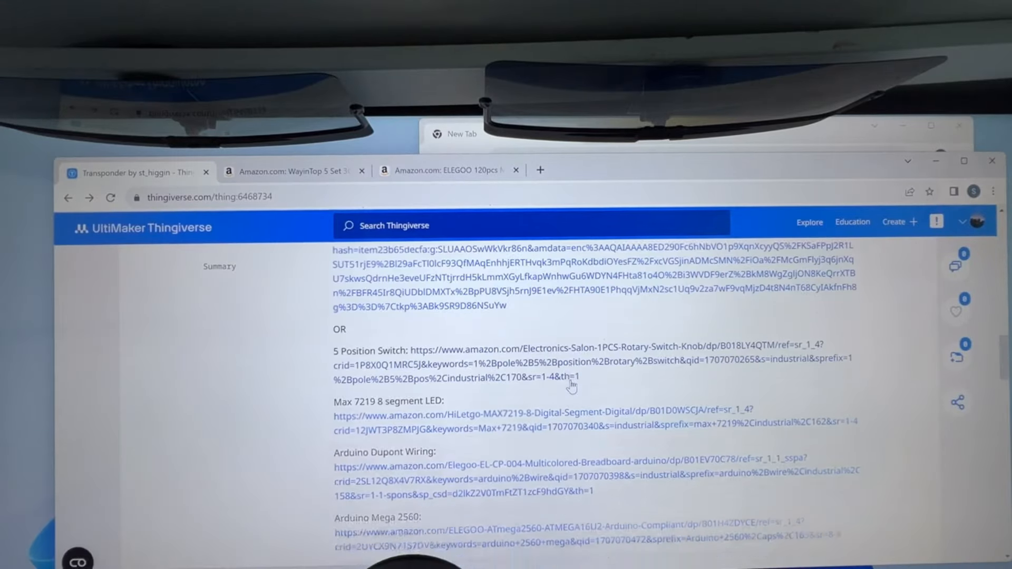
pyautogui.scroll(-3)
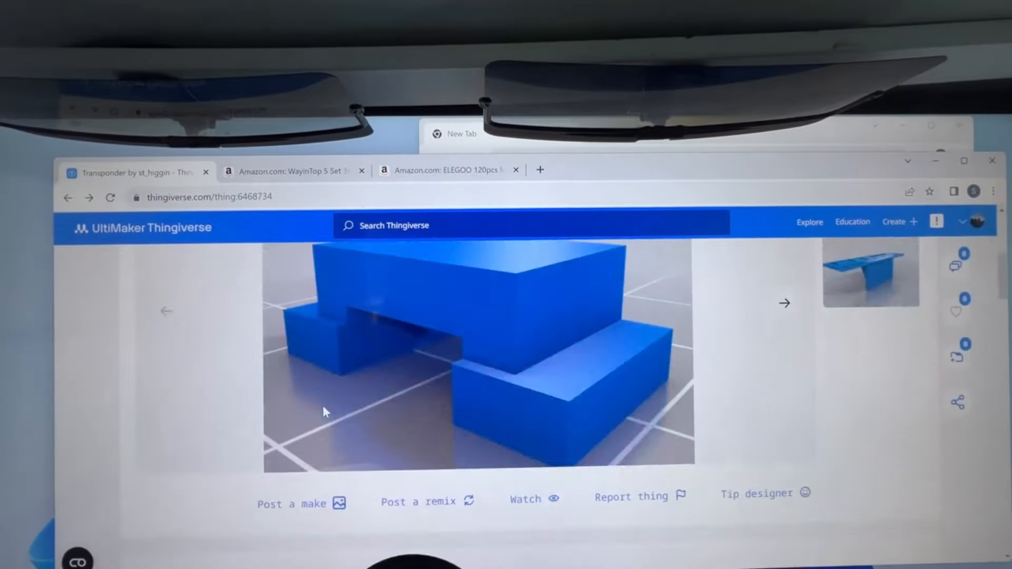
pyautogui.scroll(-3)
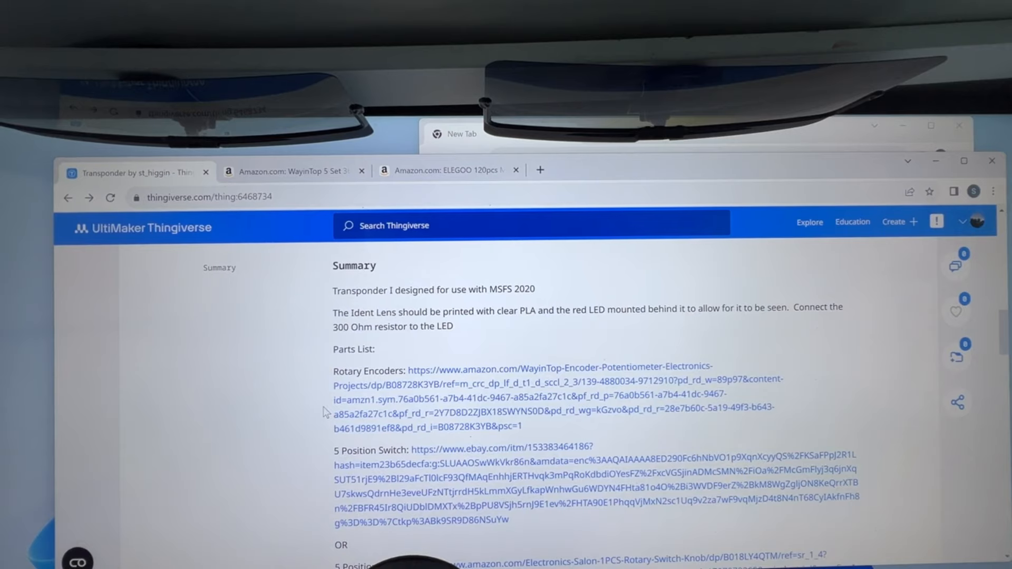
pyautogui.scroll(3)
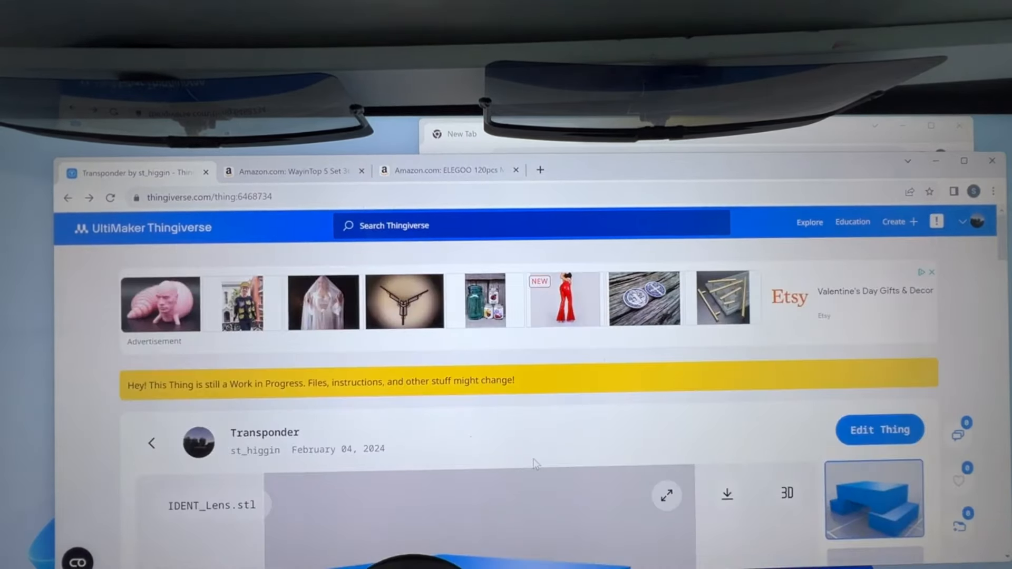
pyautogui.scroll(-3)
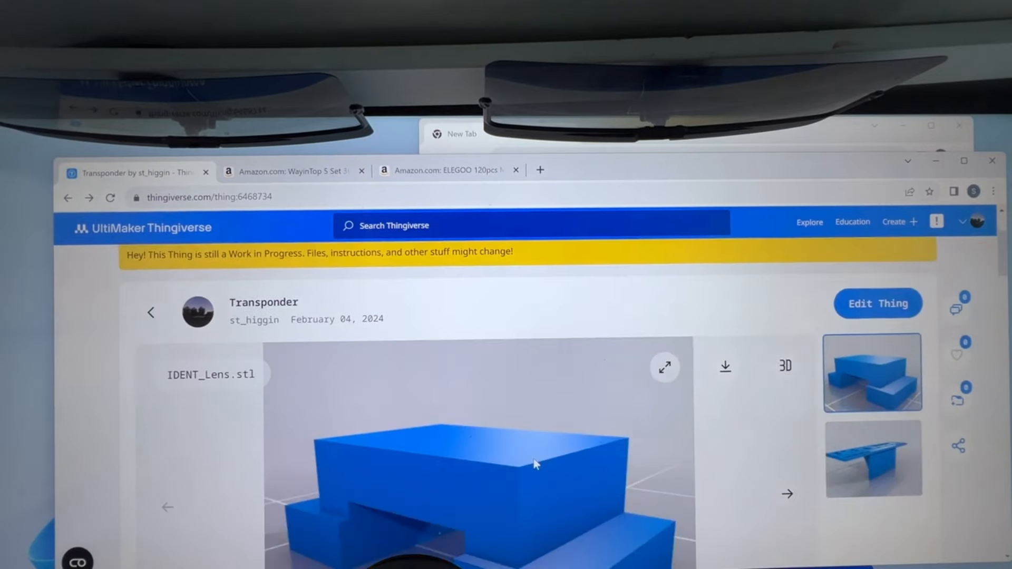